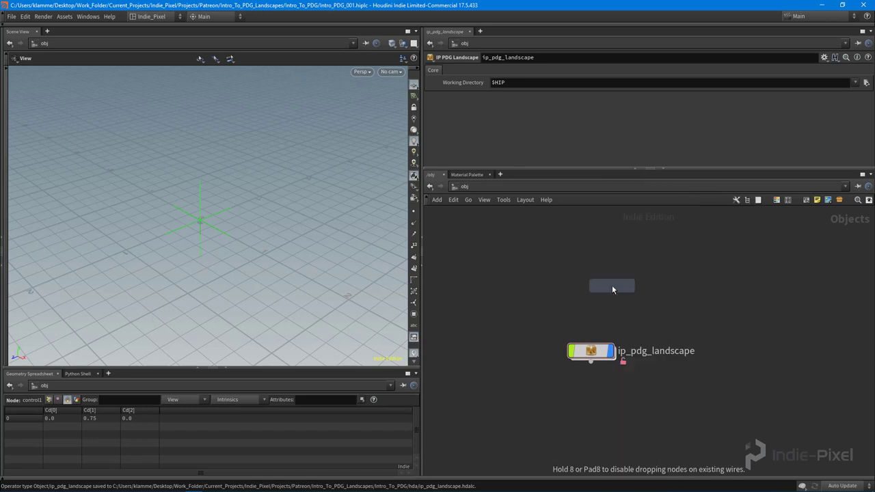
Add a Geometry node named SOP_HDA above ip_pdg_landscape in /obj.
left_click(612, 285)
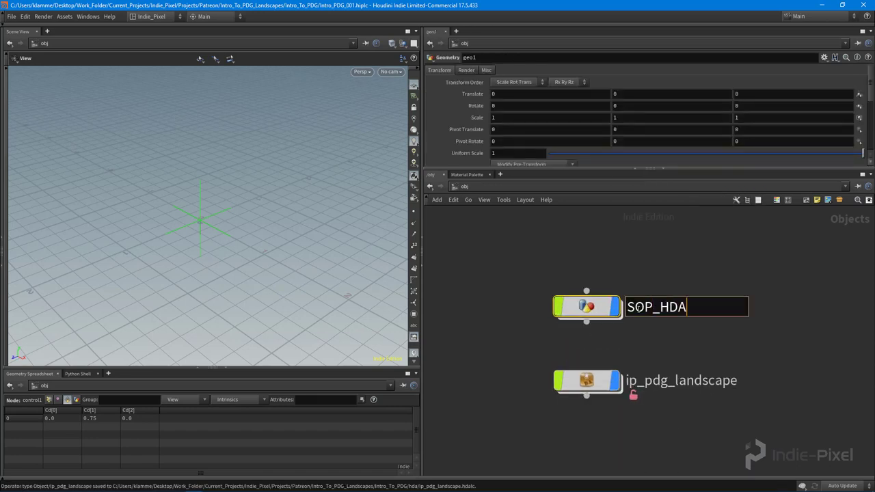
key("Return")
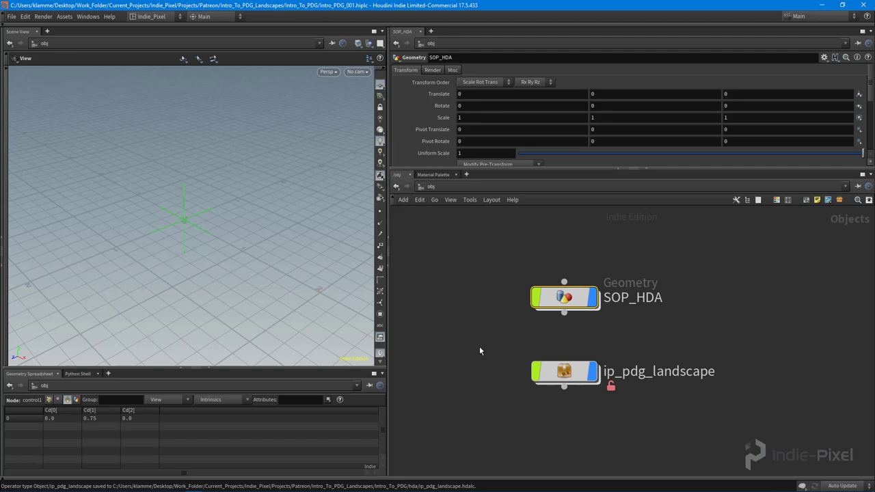
mouse_move(457, 366)
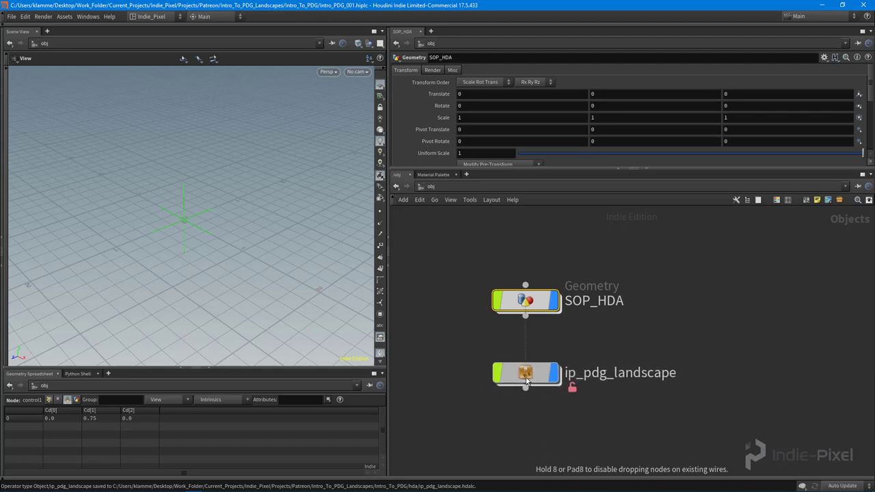
left_click(524, 371)
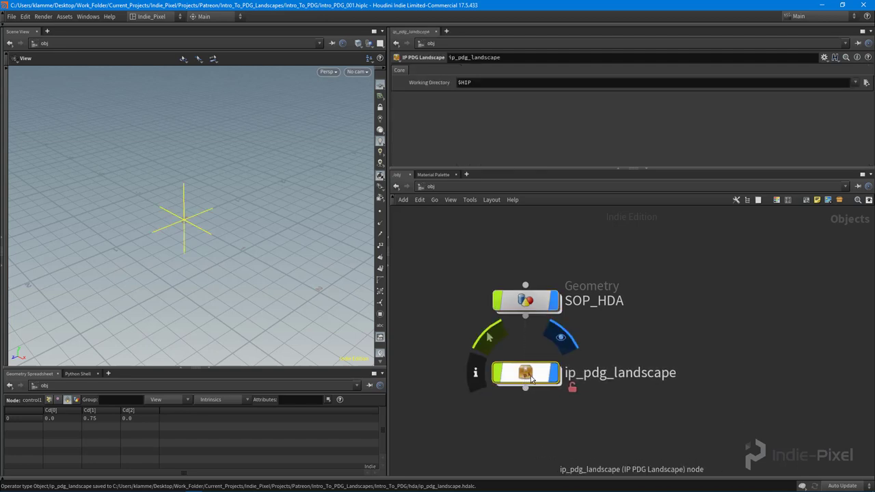
Dive inside the SOP_HDA node to its empty geometry network.
right_click(525, 300)
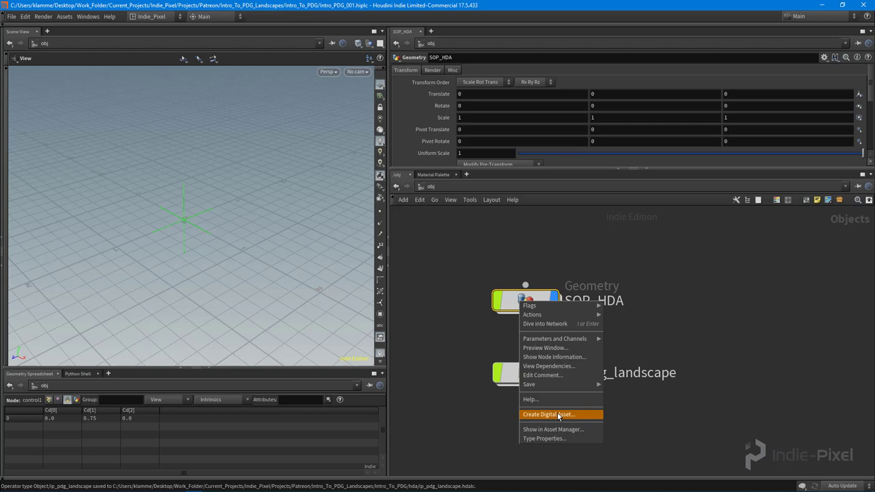
mouse_move(430, 194)
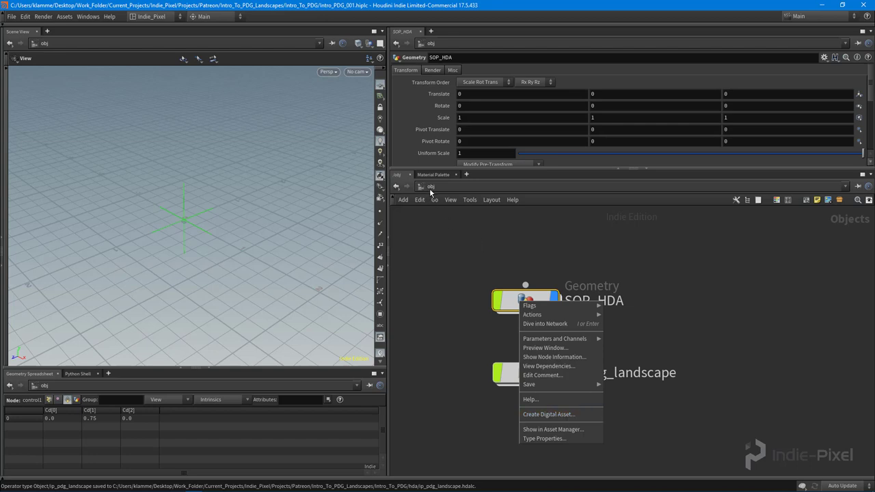
left_click(544, 322)
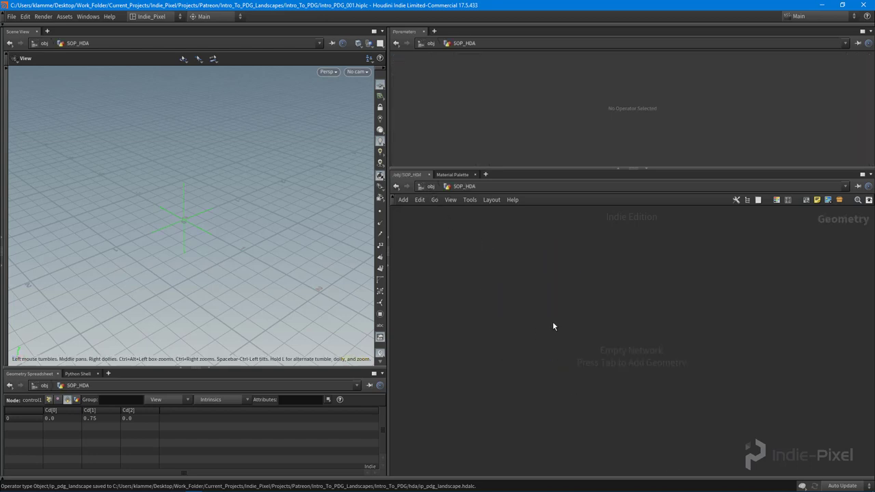
mouse_move(657, 264)
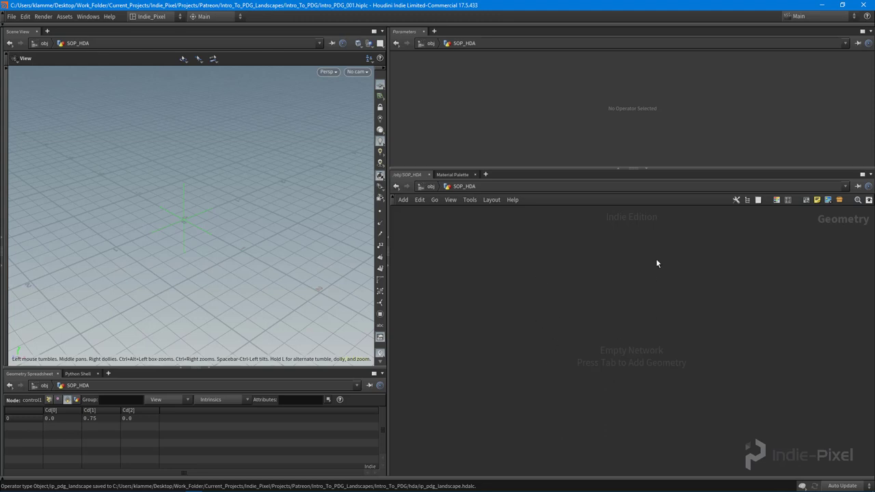
mouse_move(567, 332)
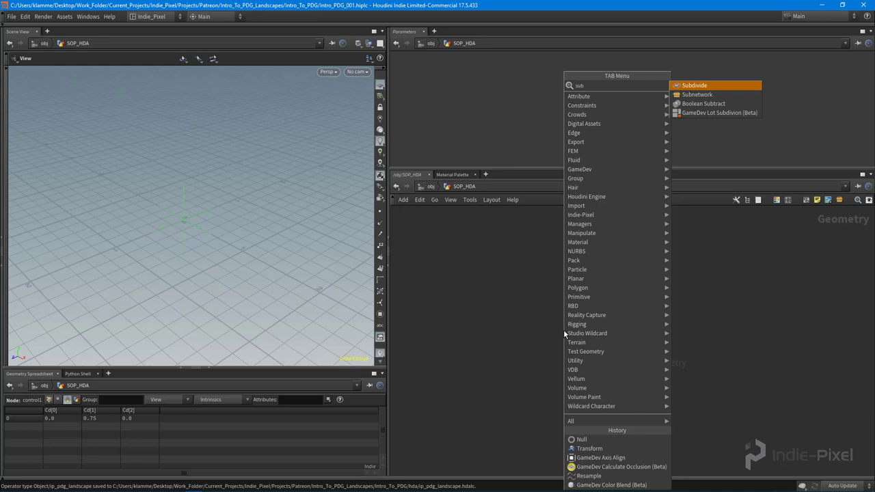
Add a Subnetwork named ip_terrain_generator inside SOP_HDA.
left_click(697, 93)
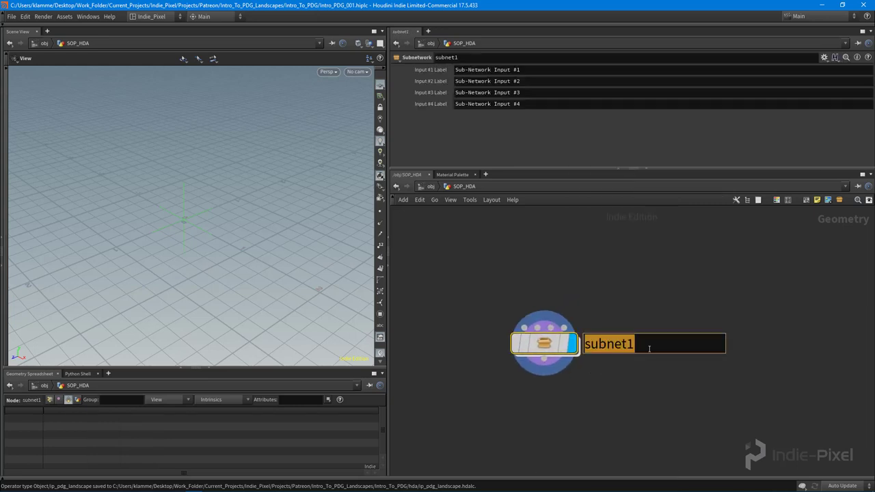
type("ip_te")
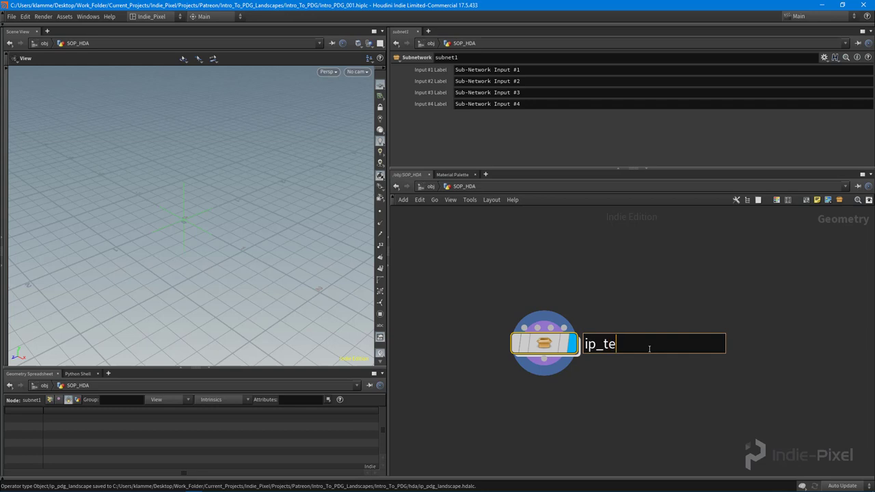
type("rrain_generator")
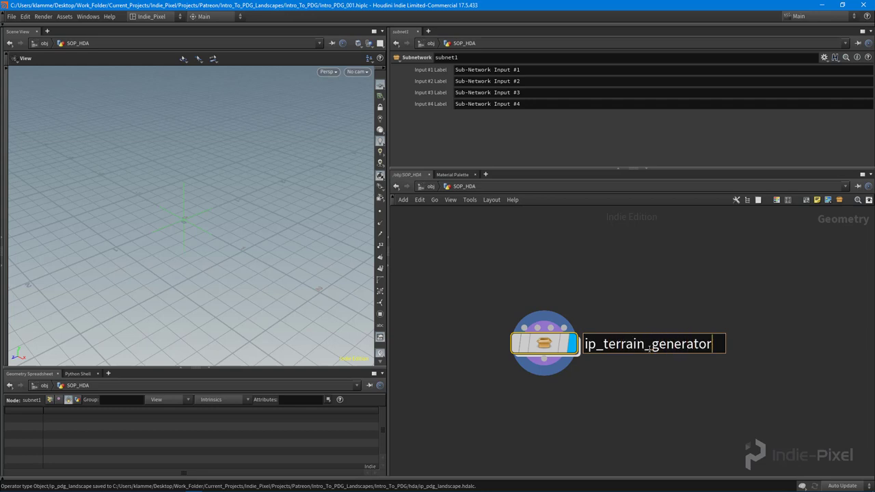
key("Return")
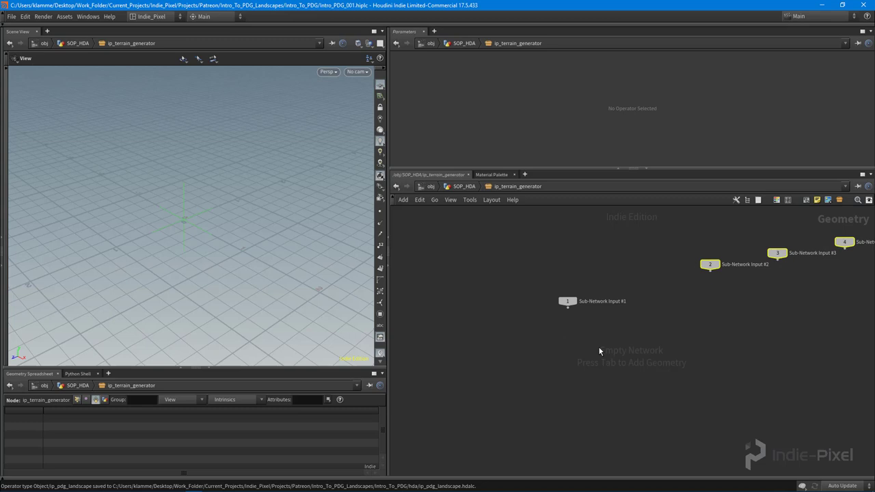
mouse_move(541, 377)
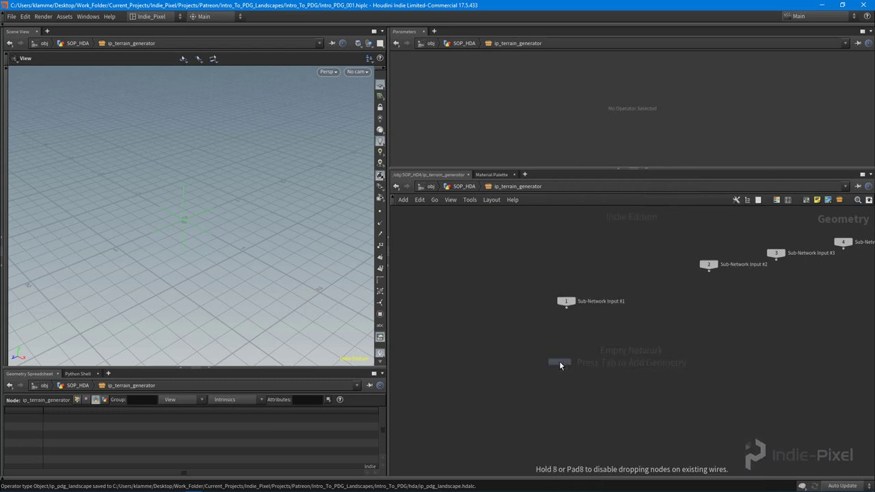
Add heightfield1 inside the subnetwork and set its Size to 4097 by 4097.
left_click(559, 364)
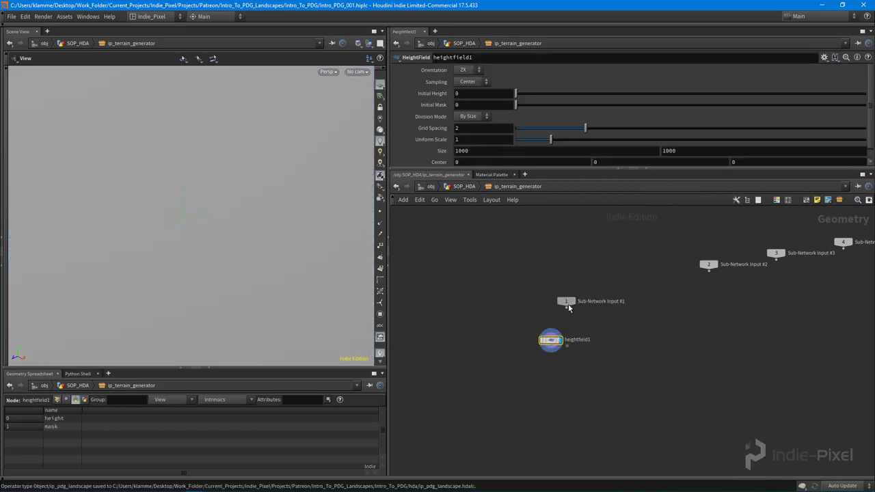
left_click_drag(566, 301, 714, 287)
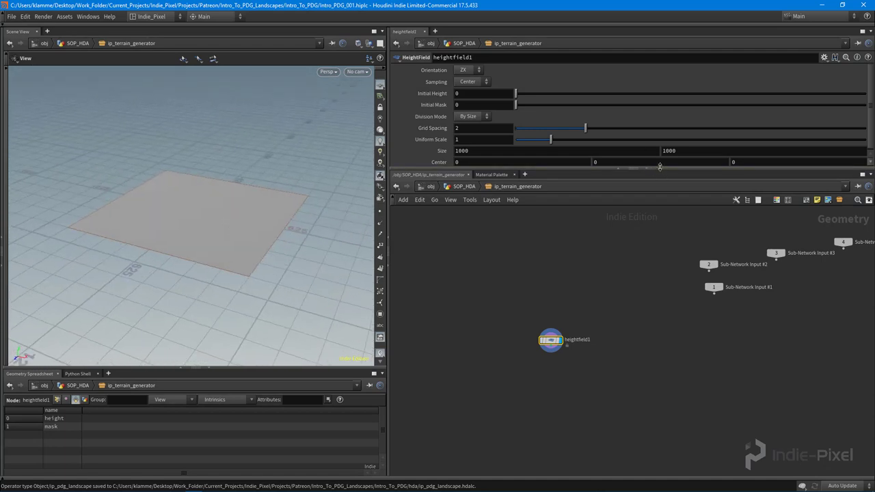
left_click_drag(659, 167, 650, 216)
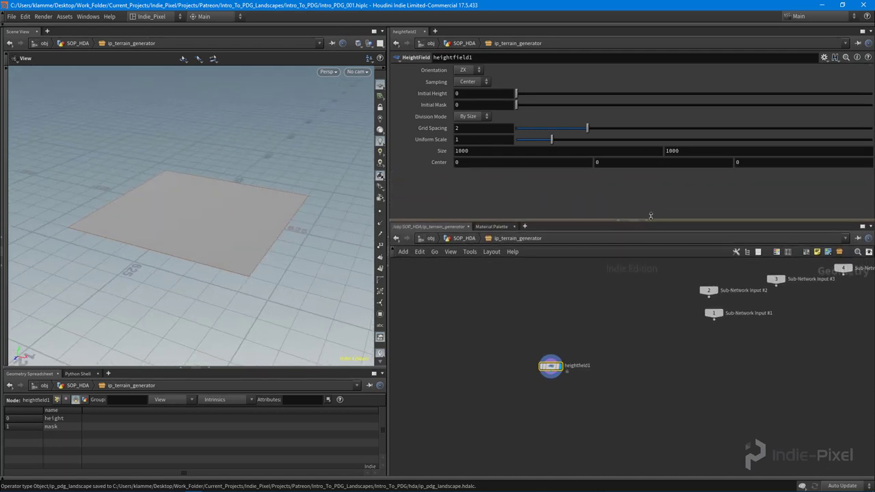
left_click(471, 151)
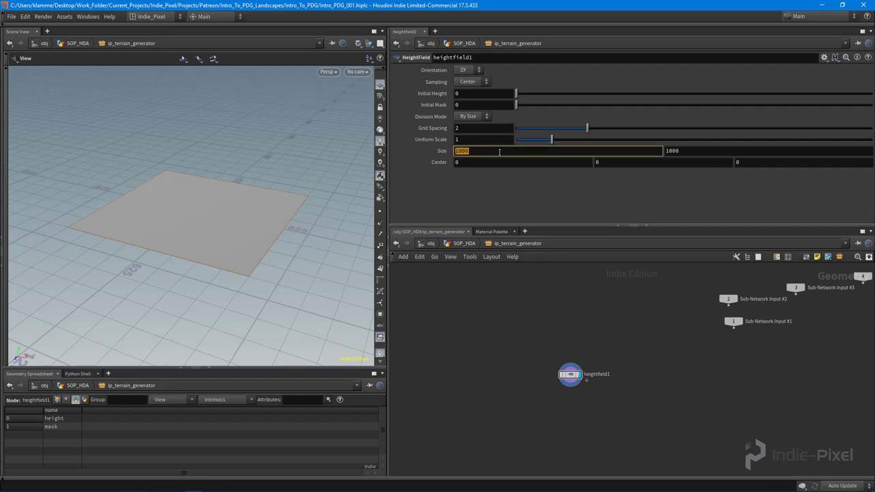
type("4097")
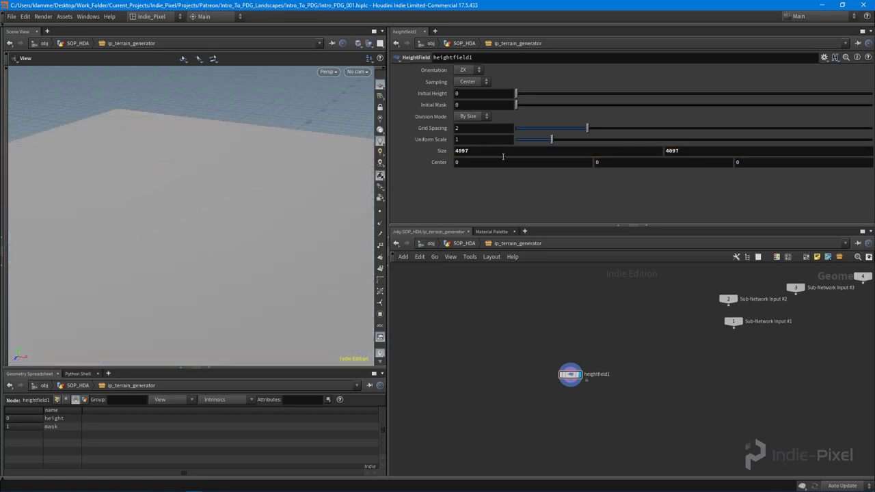
mouse_move(517, 317)
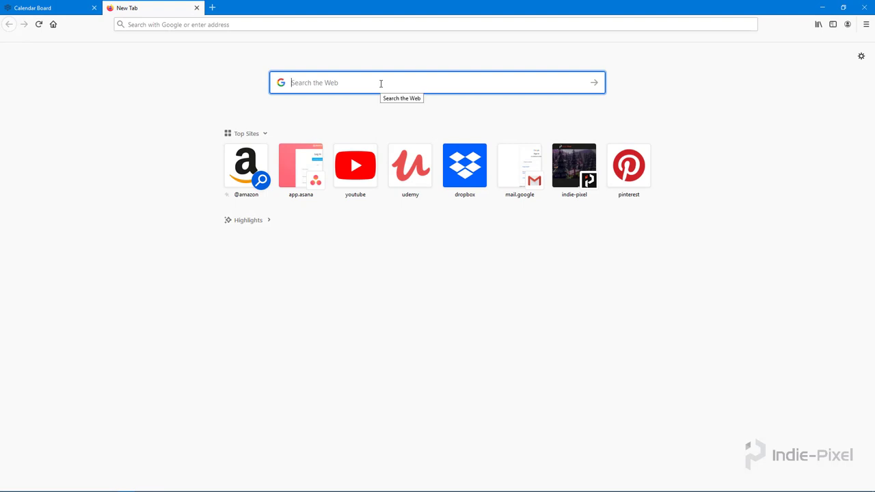
Look up the Houdini Engine for Unity terrain docs and the power of 2 + 1 size rule.
type("Unity Houdin")
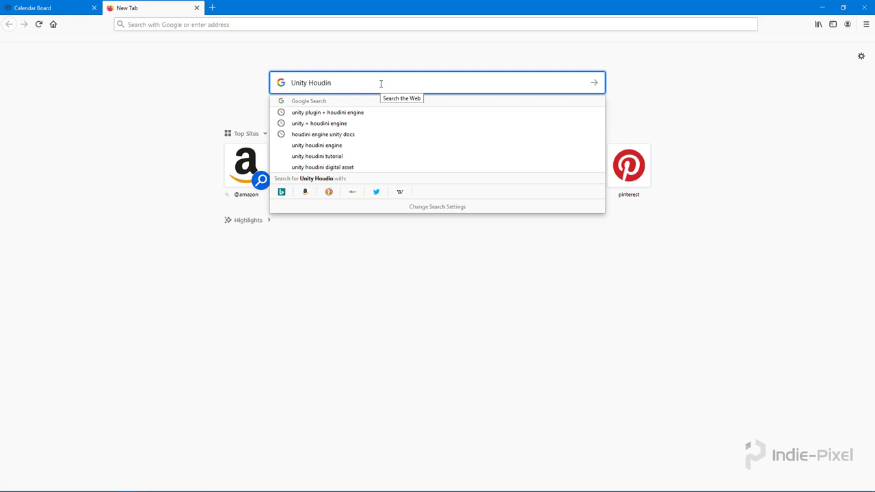
left_click(322, 134)
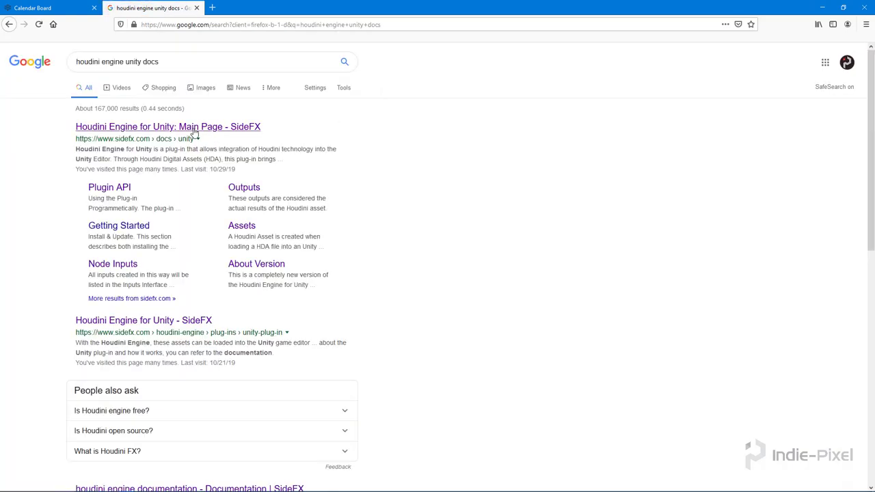
left_click(167, 125)
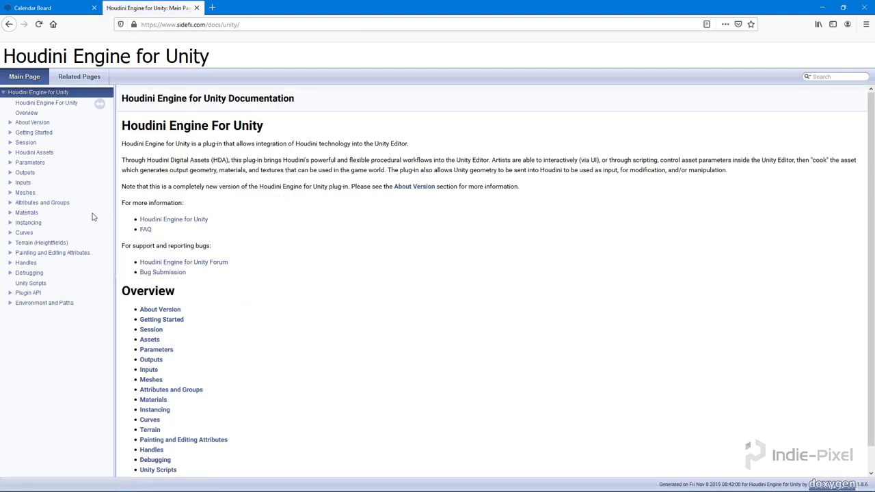
left_click(41, 243)
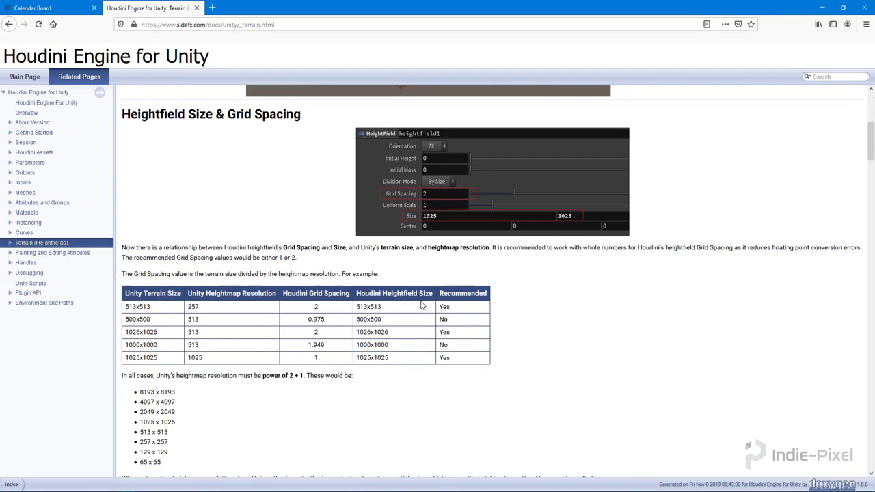
scroll("down", 3)
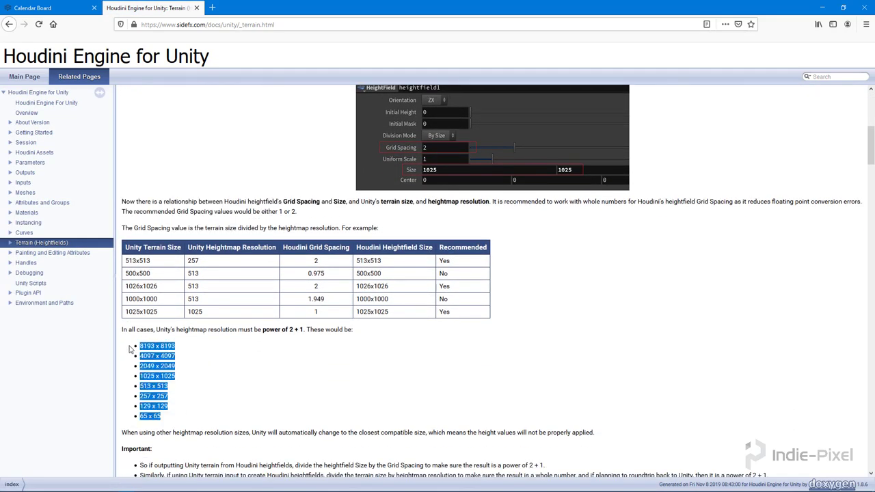
left_click(156, 355)
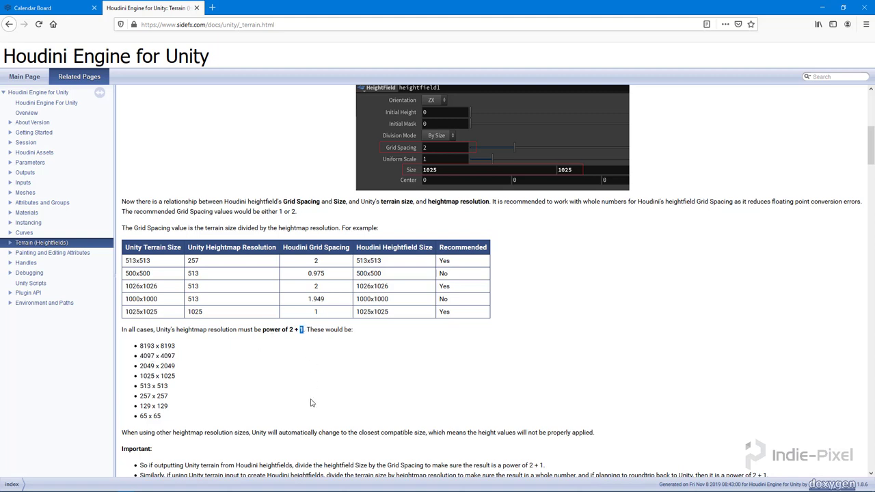
double_click(156, 355)
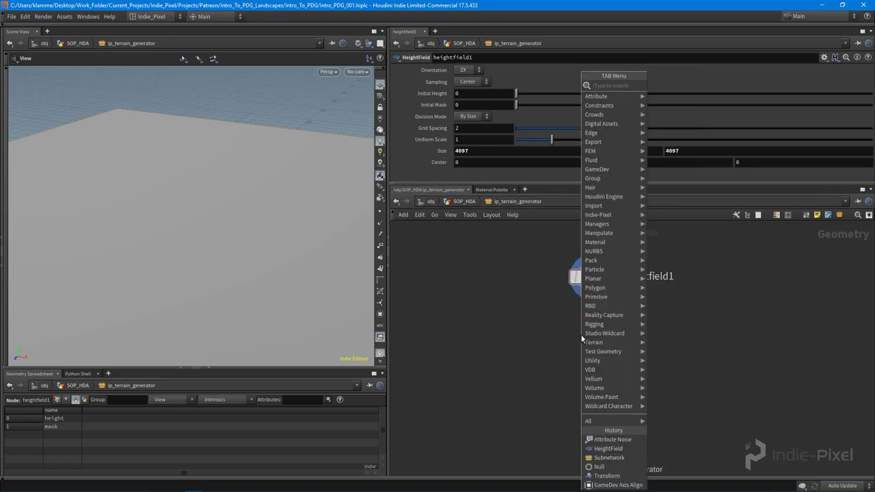
Add a HeightField Noise node with element size about 914 and amplitude 1500.
type("nois")
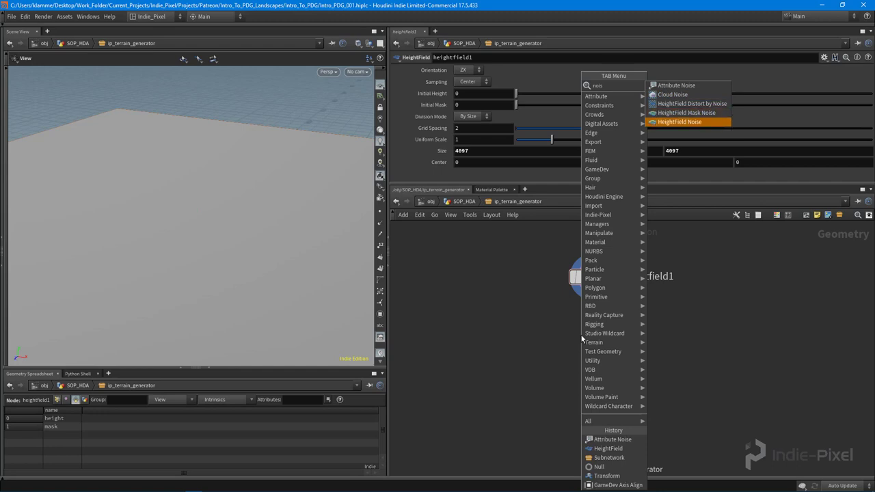
left_click(679, 122)
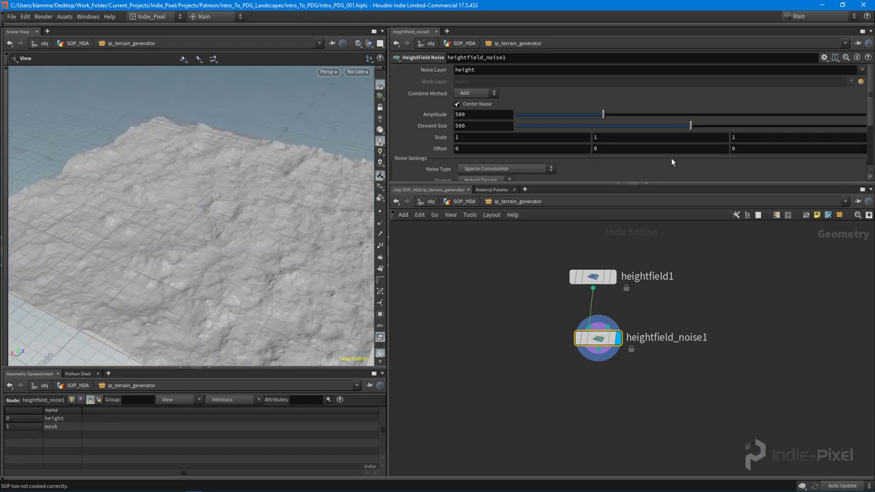
left_click_drag(690, 125, 834, 126)
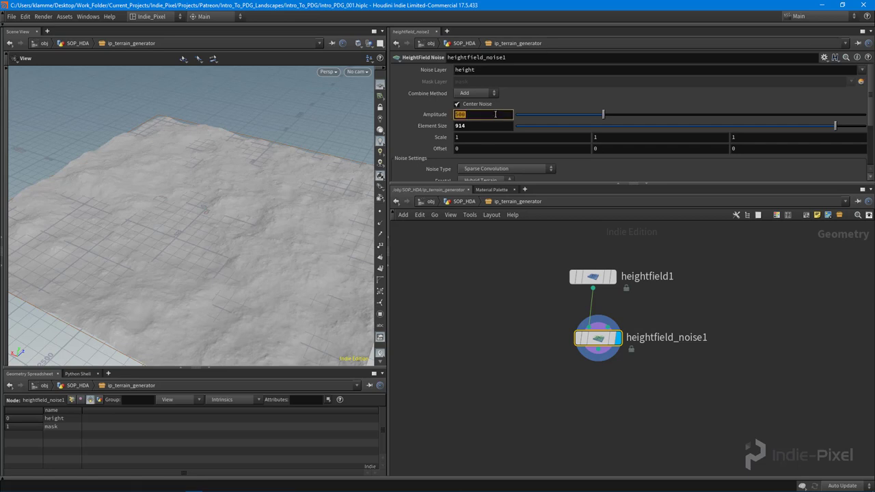
type("1500")
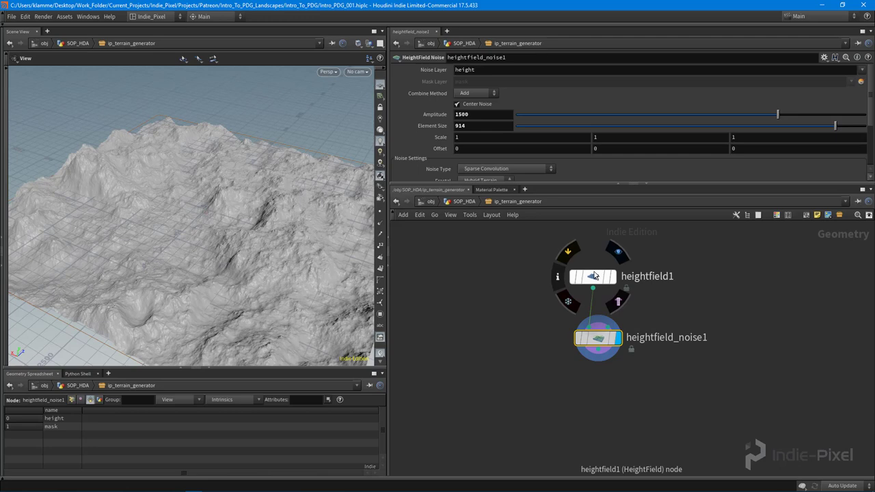
Set heightfield1's Grid Spacing to 4 and inspect the coarser terrain.
left_click(593, 276)
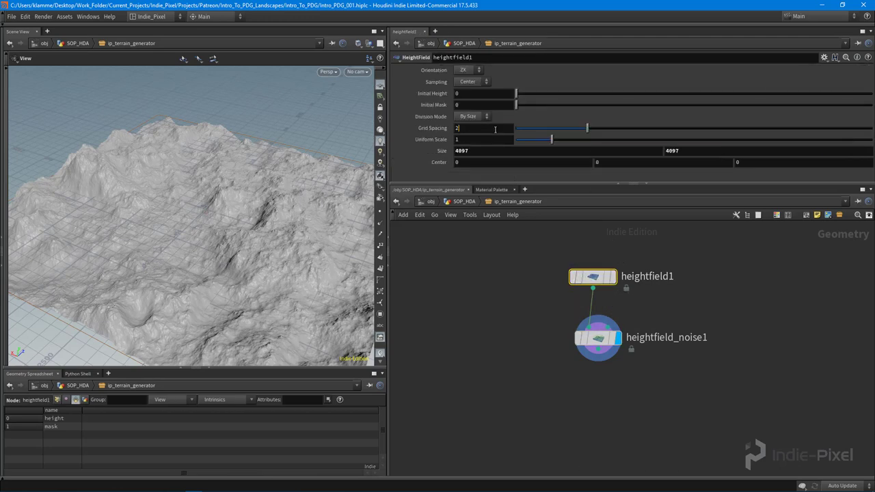
type("4")
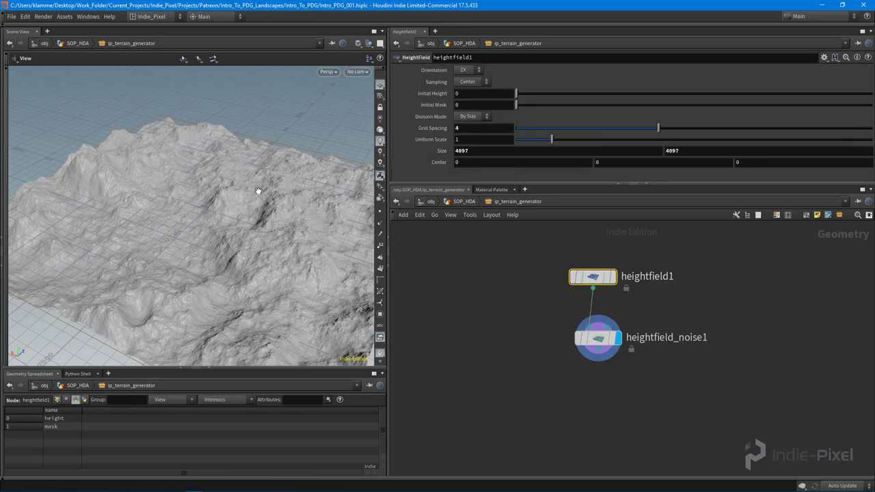
left_click_drag(257, 190, 197, 208)
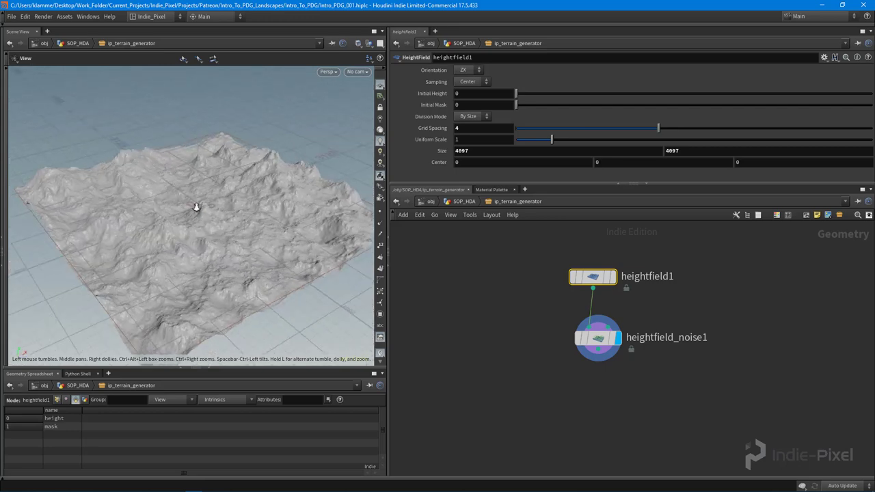
left_click_drag(197, 208, 230, 203)
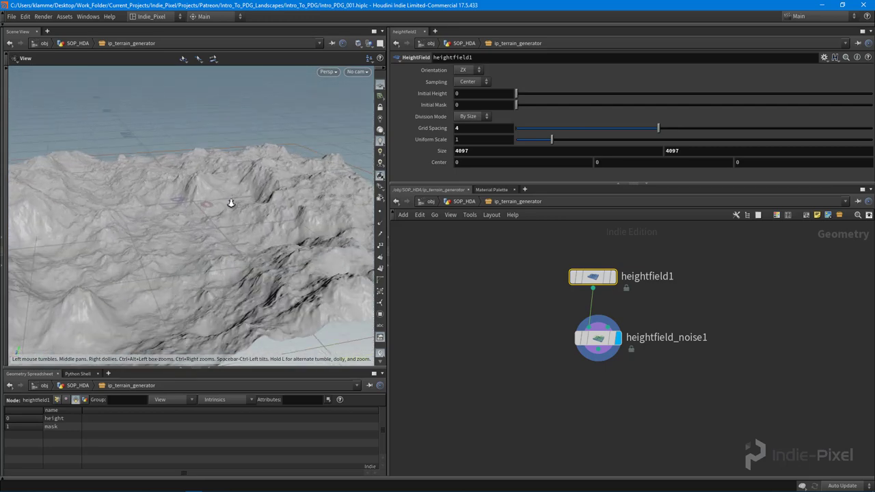
left_click_drag(230, 202, 218, 200)
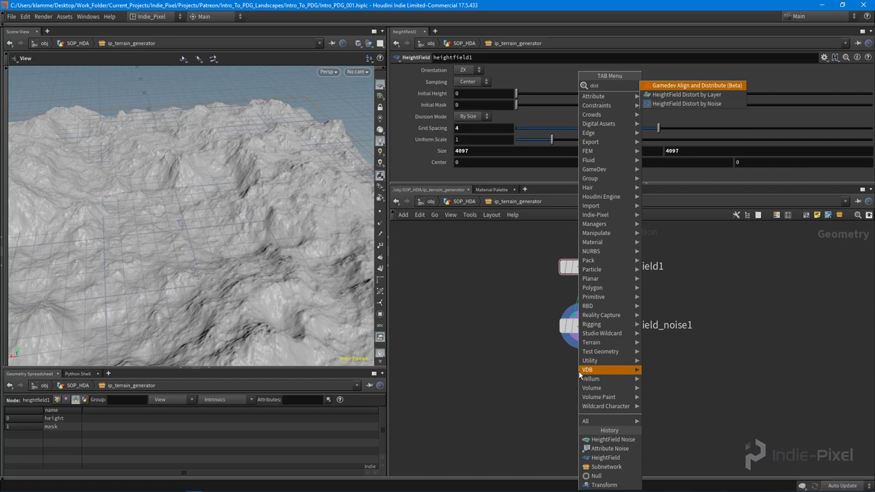
Add a HeightField Distort by Noise node after heightfield_noise1 and inspect the result.
left_click(686, 95)
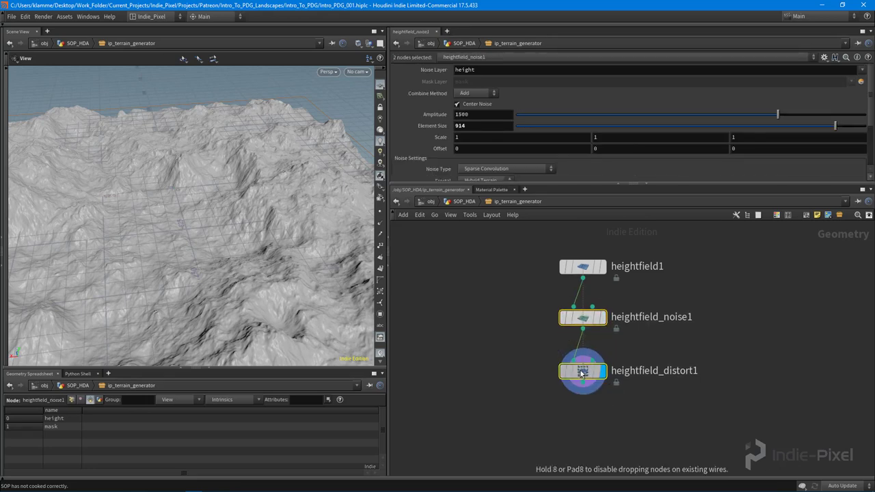
left_click(582, 369)
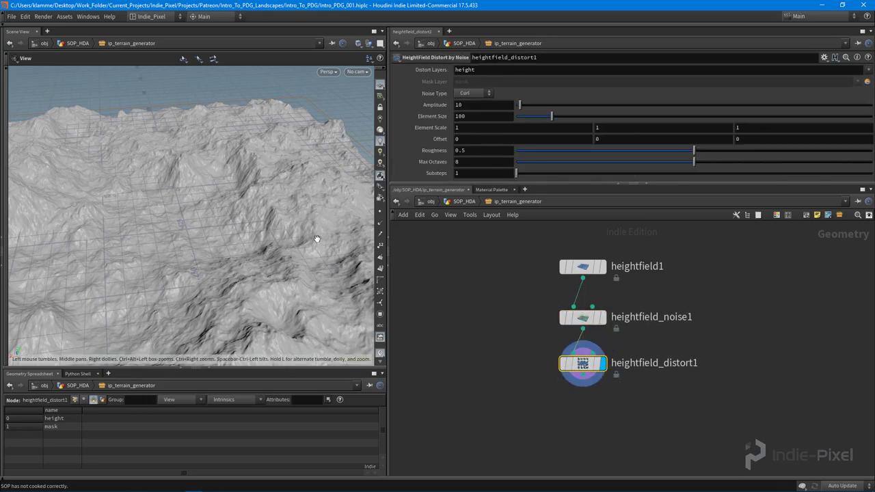
left_click_drag(317, 240, 216, 240)
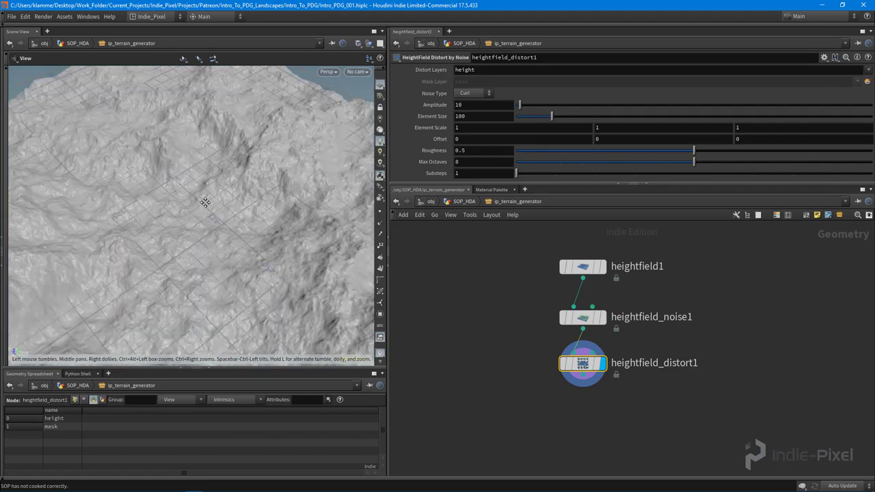
left_click_drag(205, 202, 178, 212)
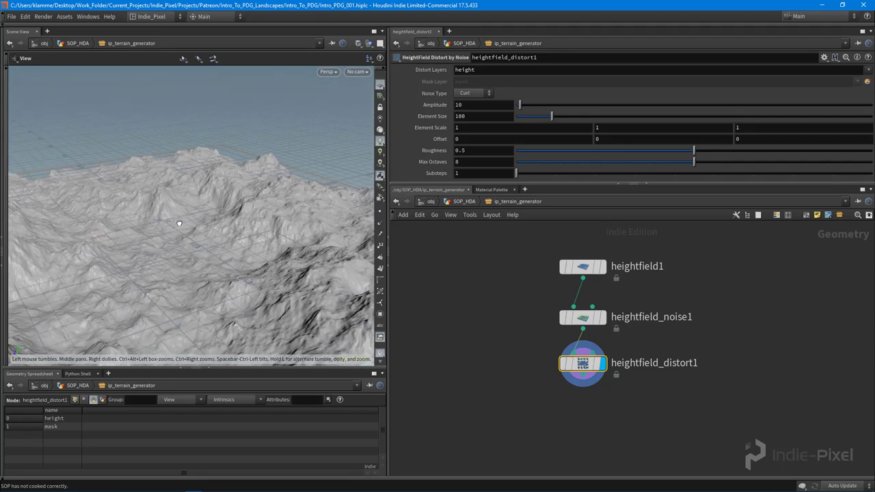
left_click_drag(179, 224, 194, 257)
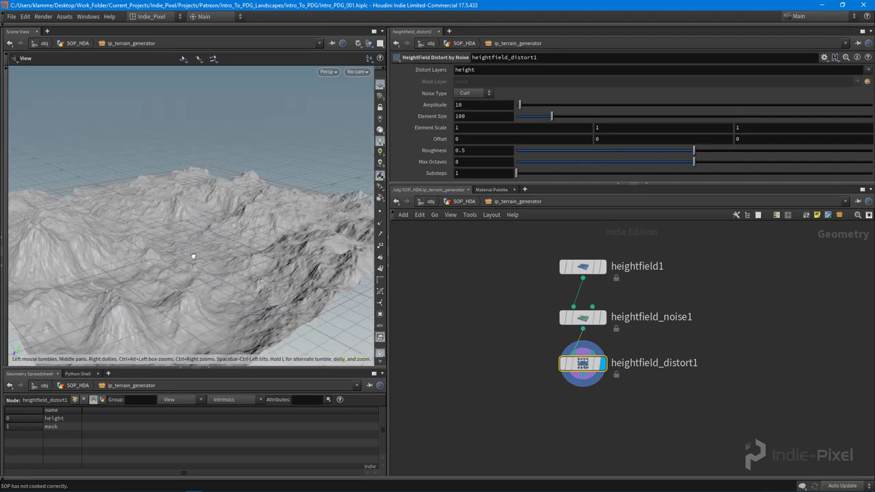
left_click_drag(194, 257, 213, 225)
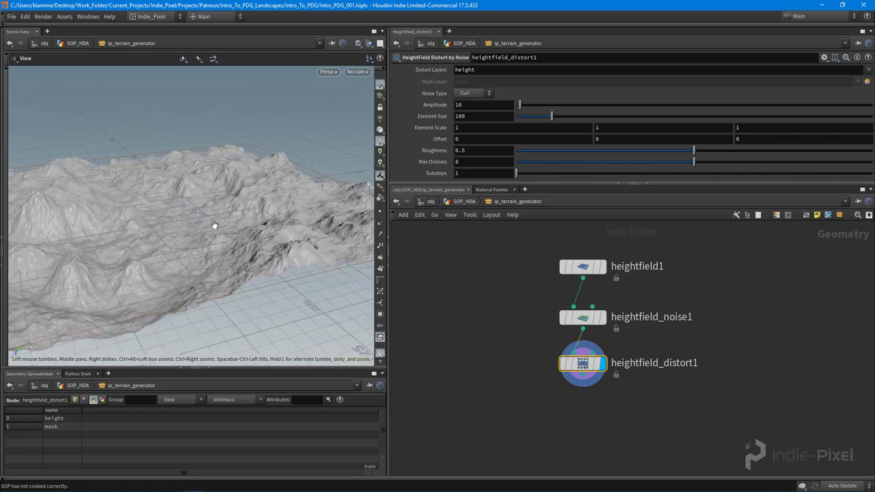
left_click_drag(213, 225, 213, 204)
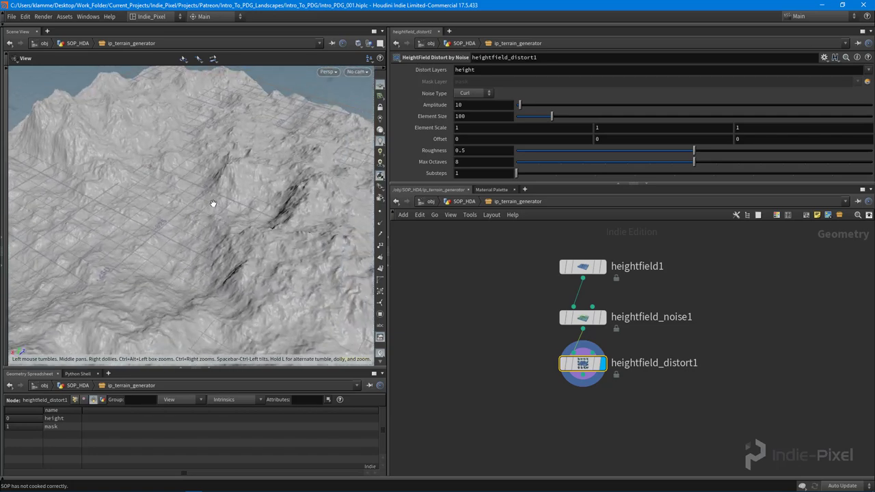
Set the distort amplitude to about 40 and element size to 713.
left_click_drag(553, 117, 735, 116)
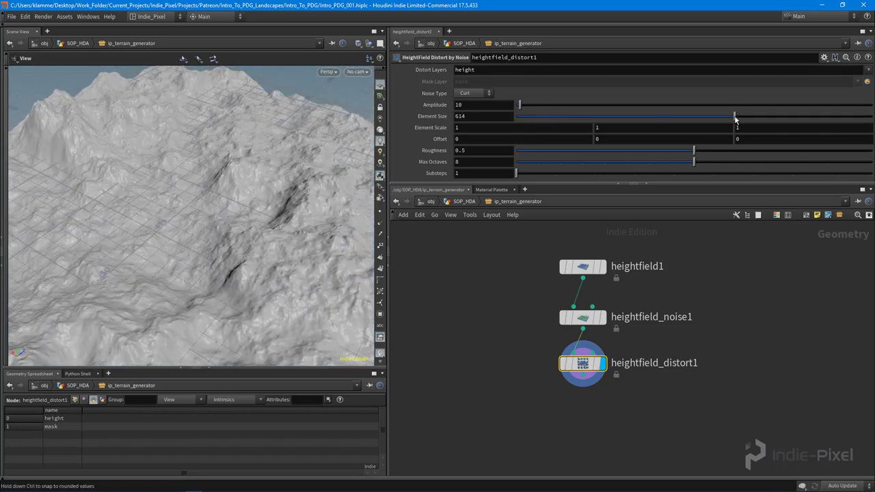
left_click_drag(735, 104, 533, 104)
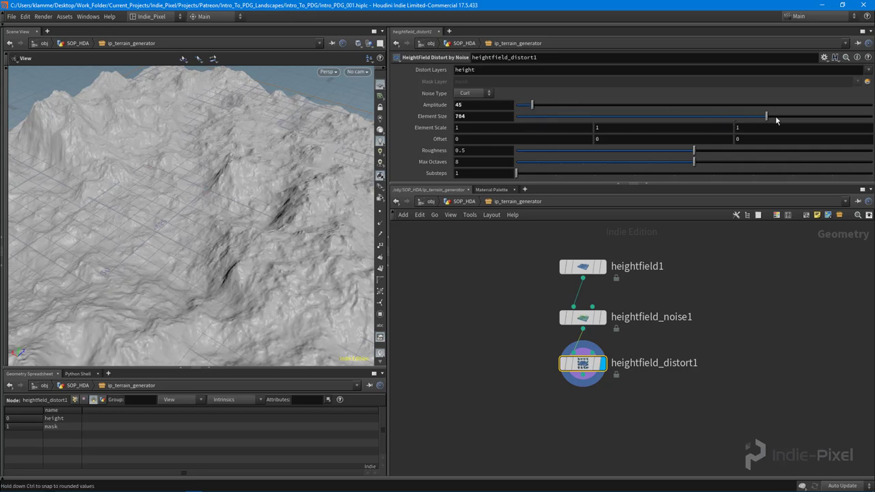
left_click_drag(765, 116, 768, 116)
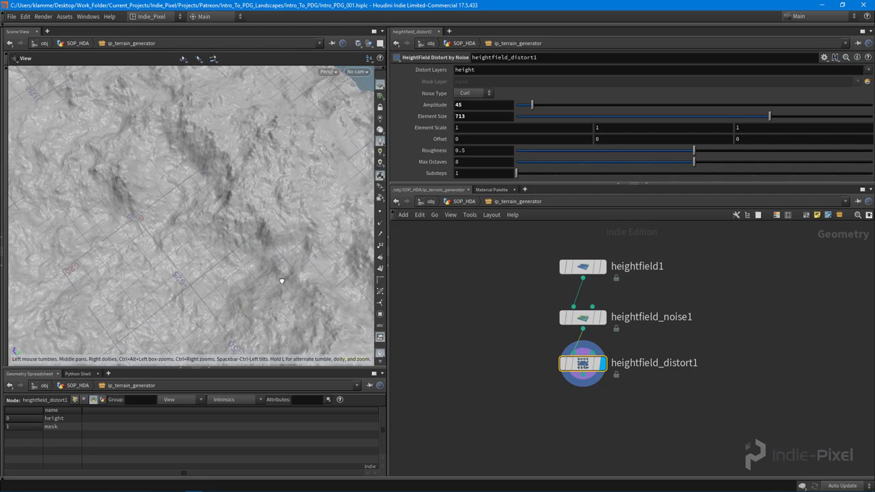
left_click_drag(282, 281, 272, 256)
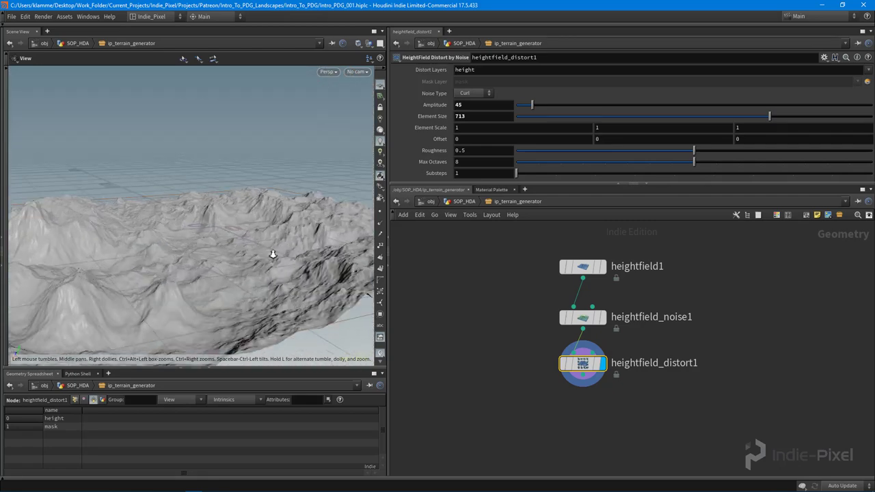
left_click_drag(273, 254, 218, 246)
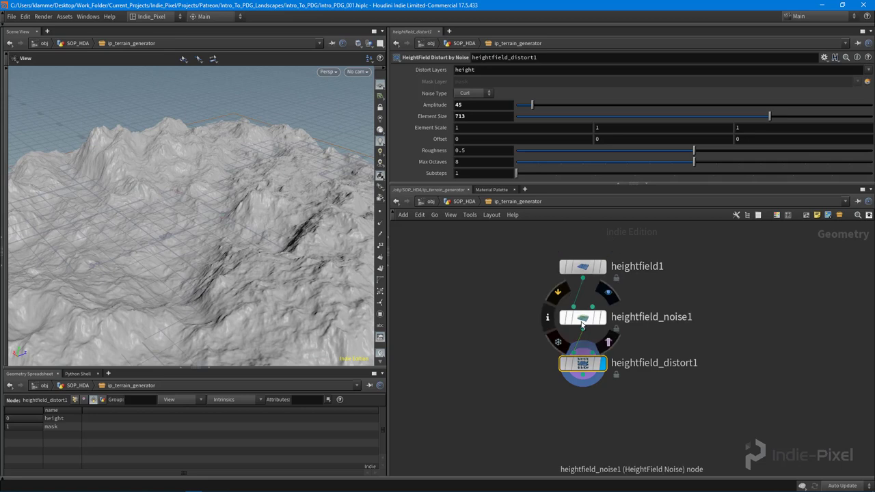
Lower heightfield_noise1's amplitude to 1000 and frame the whole terrain.
left_click(582, 317)
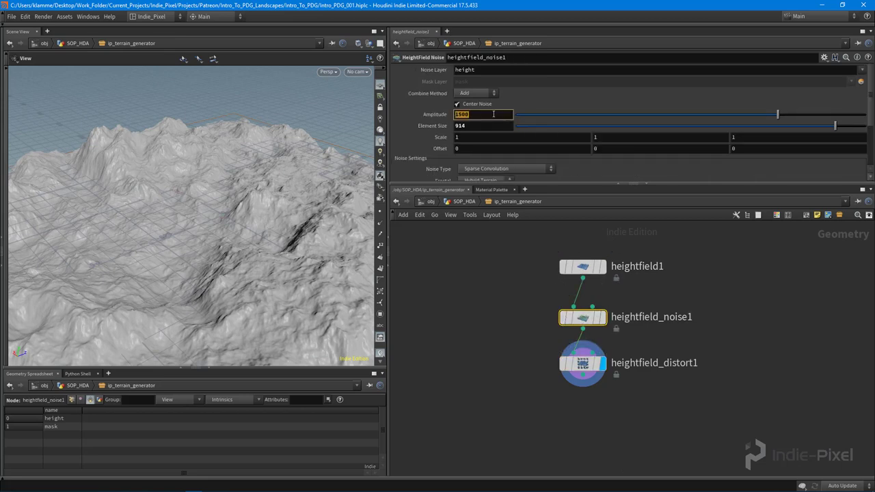
type("1000")
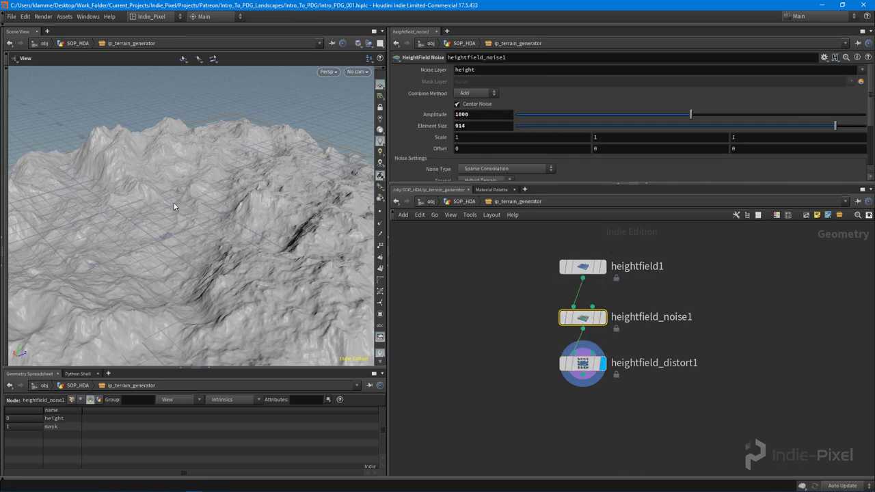
left_click_drag(175, 208, 200, 232)
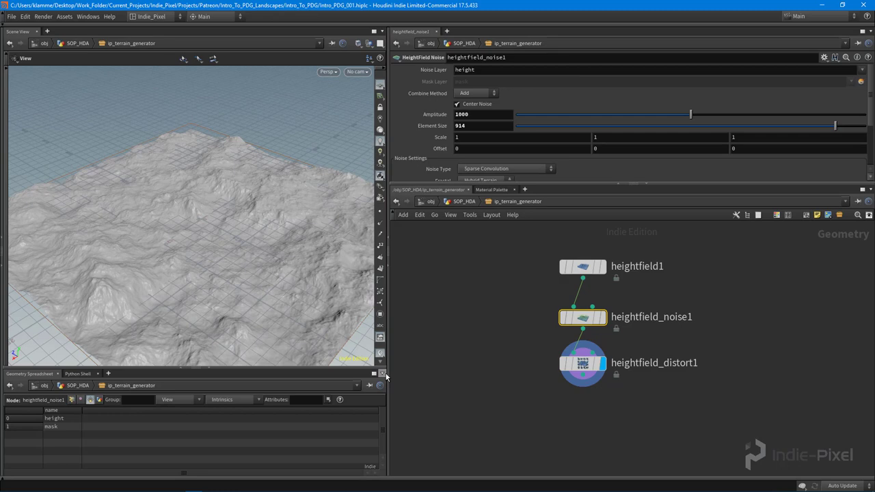
key("tab")
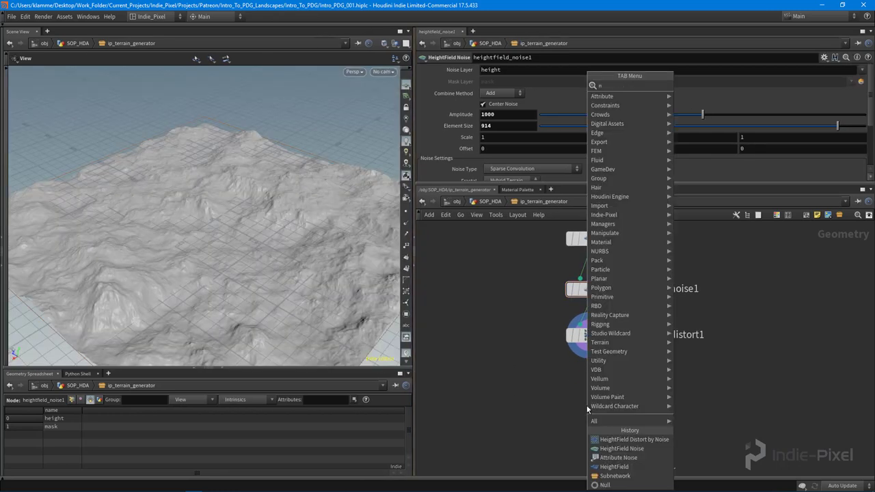
End the chain with a null named OUT_TERRAIN after heightfield_distort1.
left_click(604, 483)
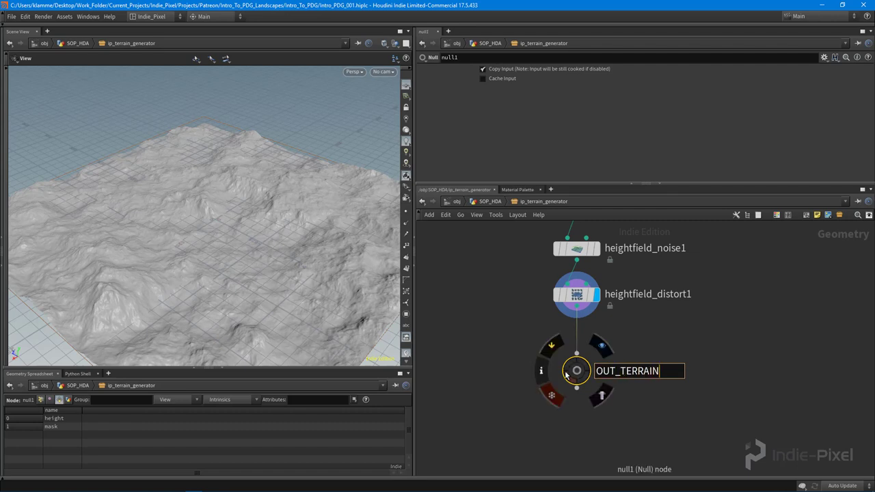
key("Return")
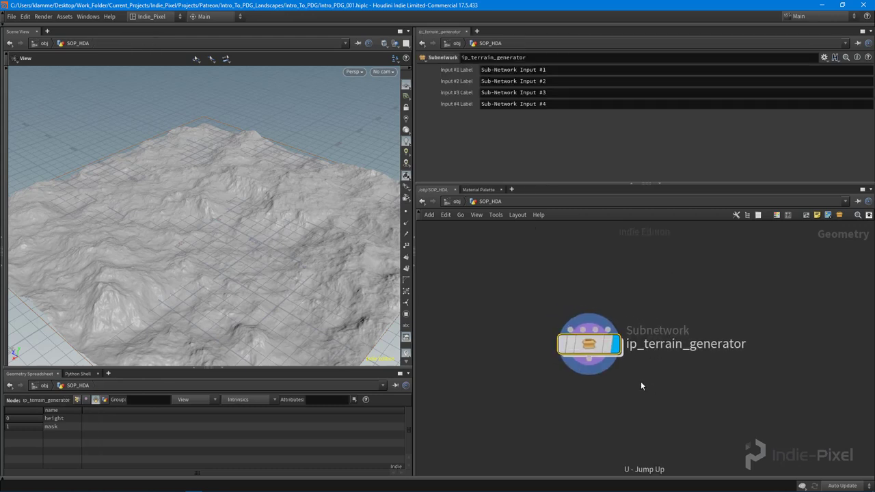
Start creating a digital asset from the subnetwork, labelled IP Terrain Generator.
right_click(589, 343)
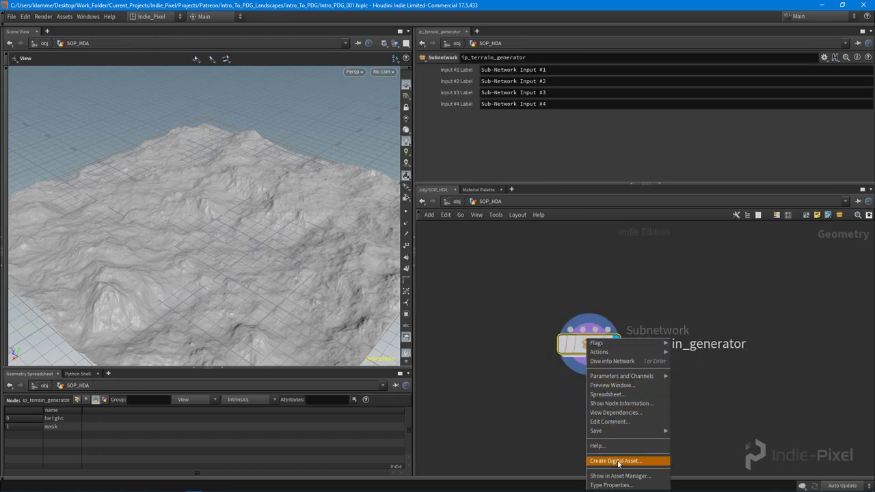
left_click(614, 459)
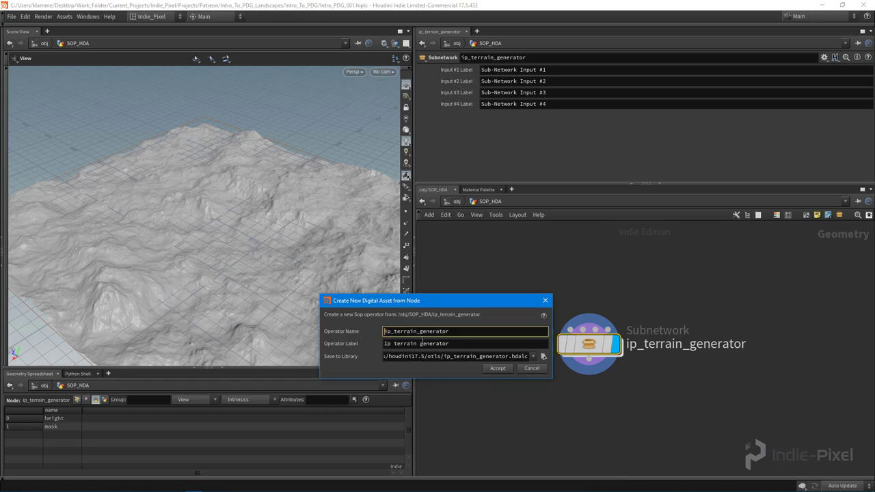
left_click(465, 343)
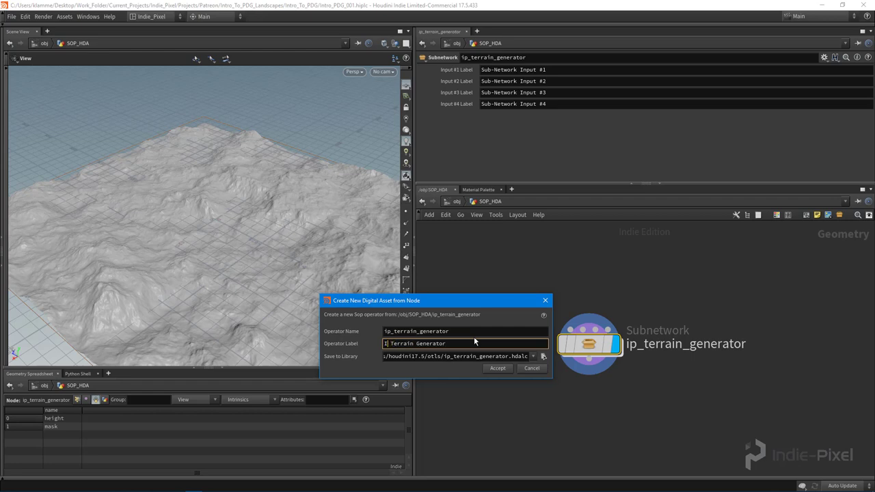
Set the asset library to $JOB/hda/ip_terrain_generator.hdalc.
left_click(543, 356)
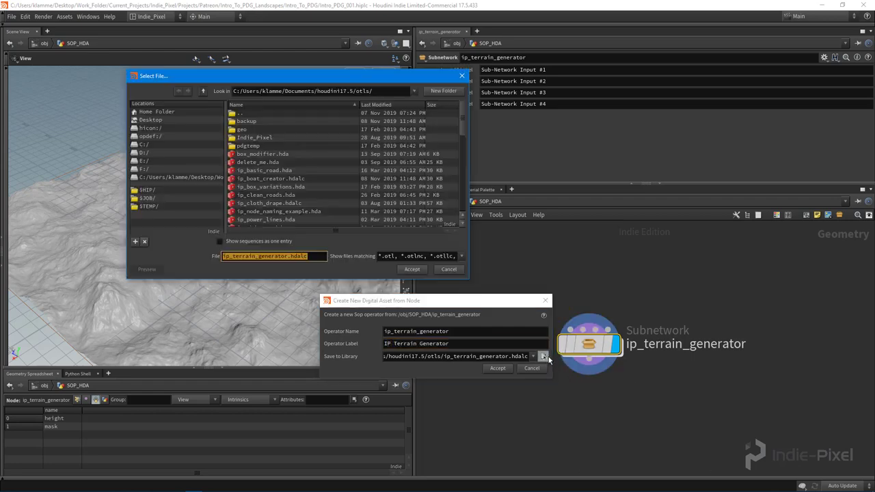
left_click(146, 197)
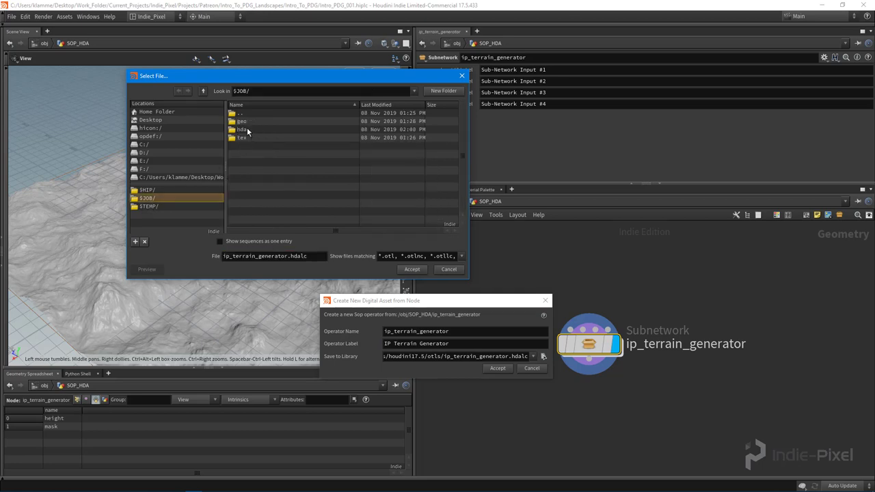
double_click(242, 128)
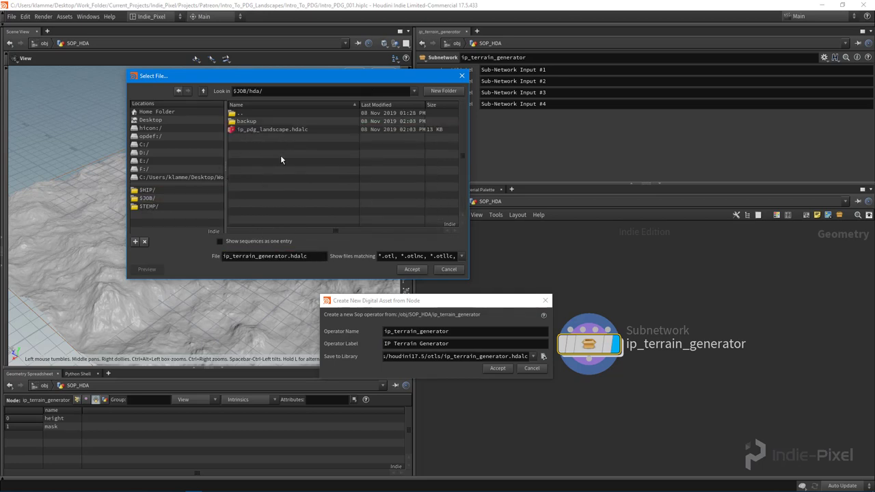
mouse_move(282, 184)
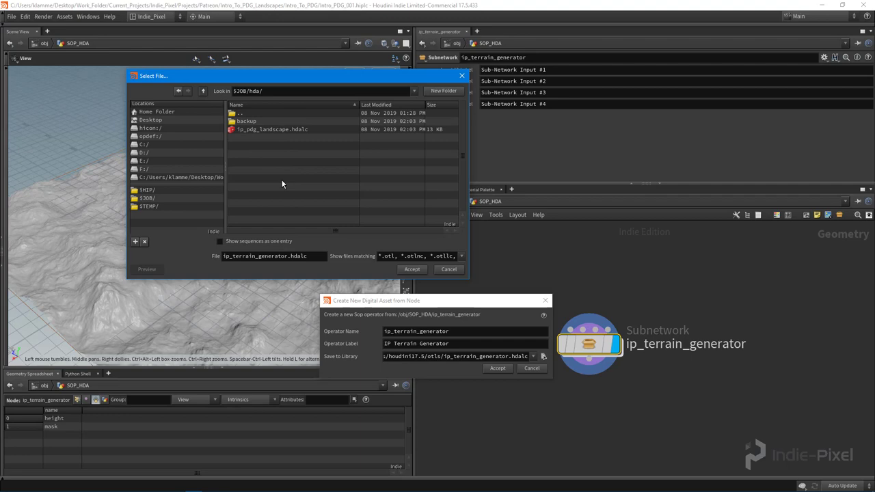
mouse_move(271, 166)
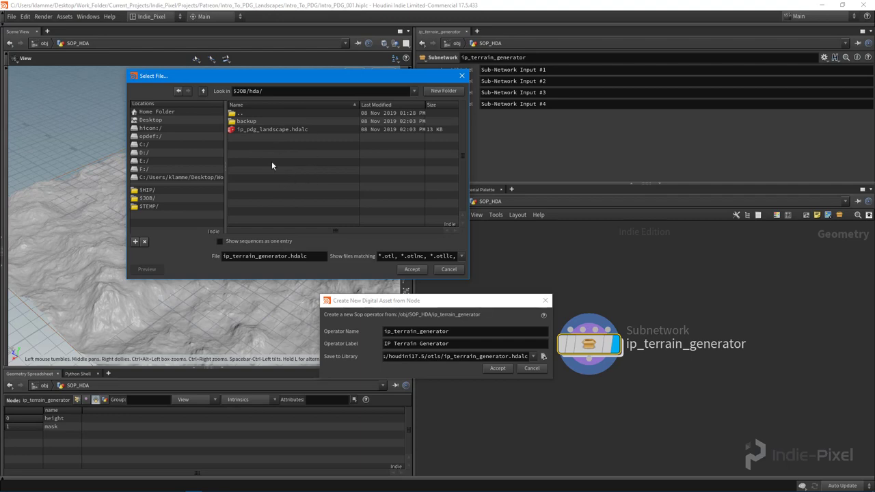
mouse_move(355, 233)
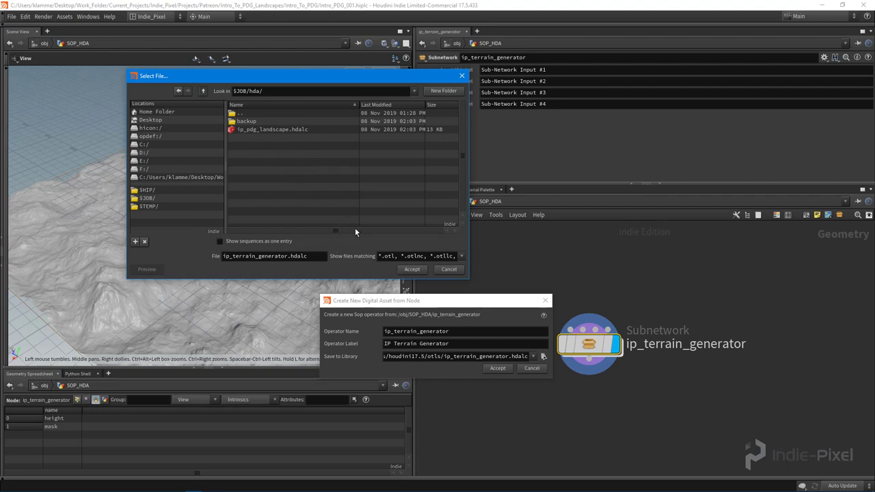
left_click(412, 267)
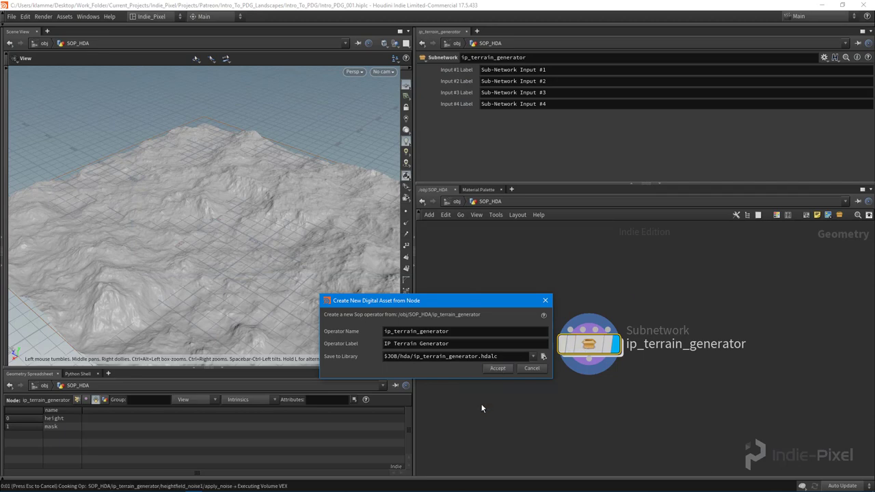
Create the asset and expose the noise and distort amplitudes, labelled Noise Amp and Distort Amp.
left_click(497, 367)
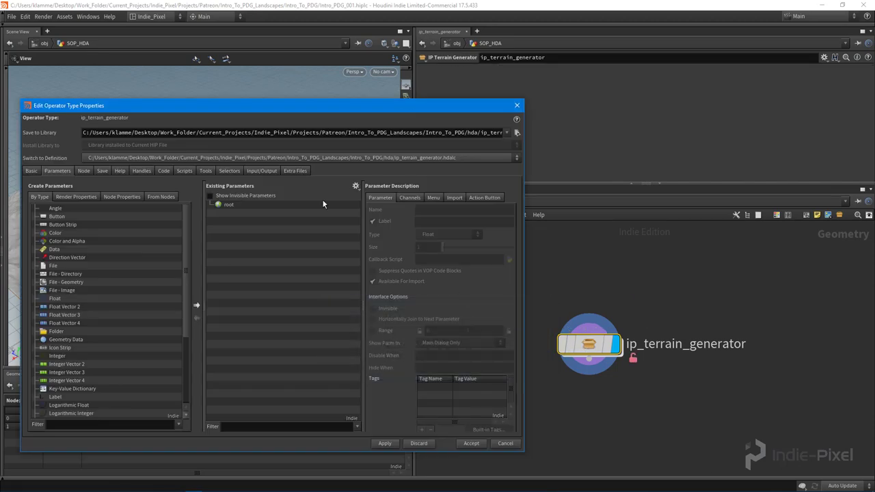
left_click_drag(273, 106, 285, 85)
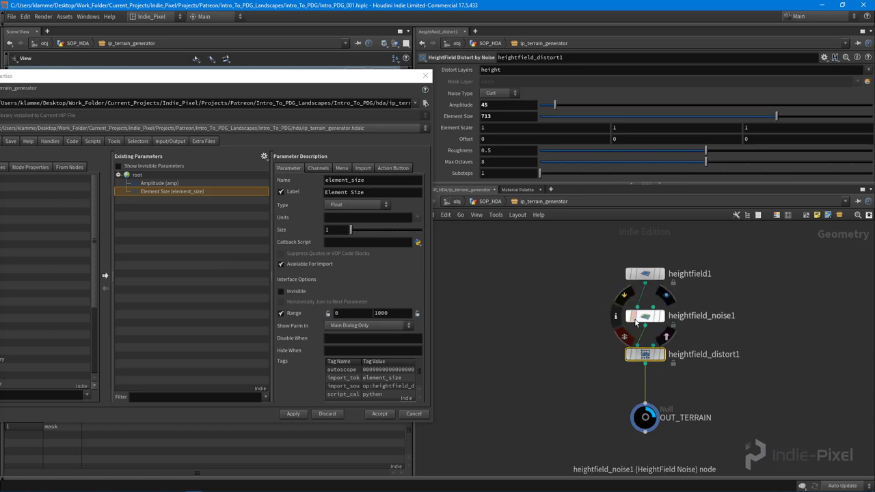
left_click(645, 314)
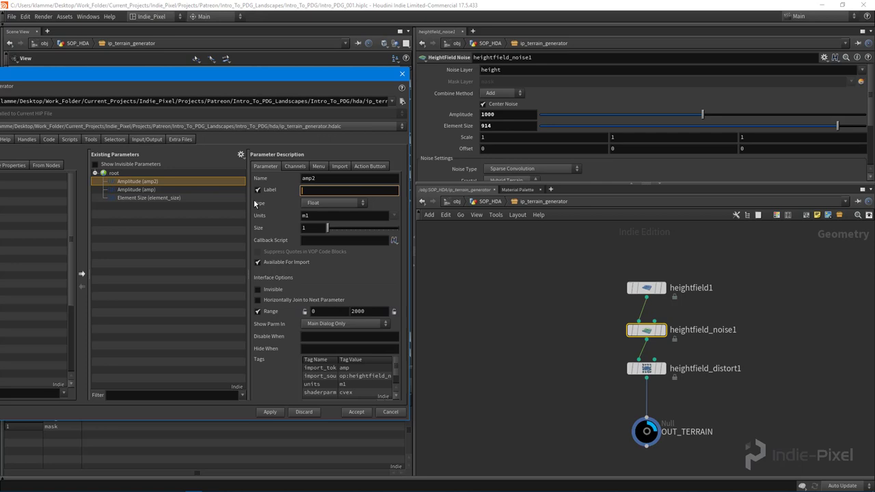
type("Noise Amp")
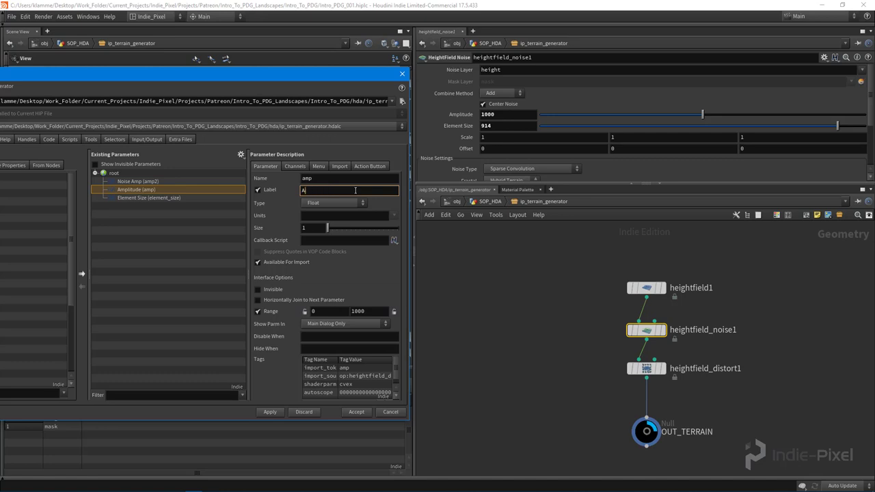
type("Distort Amp")
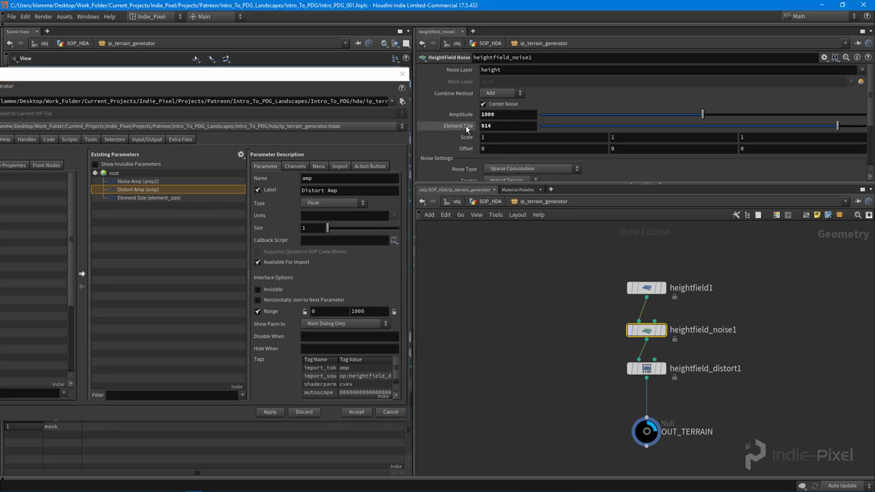
Expose Noise Element Size and Element Size with a separator, then accept the Type Properties changes.
left_click(147, 189)
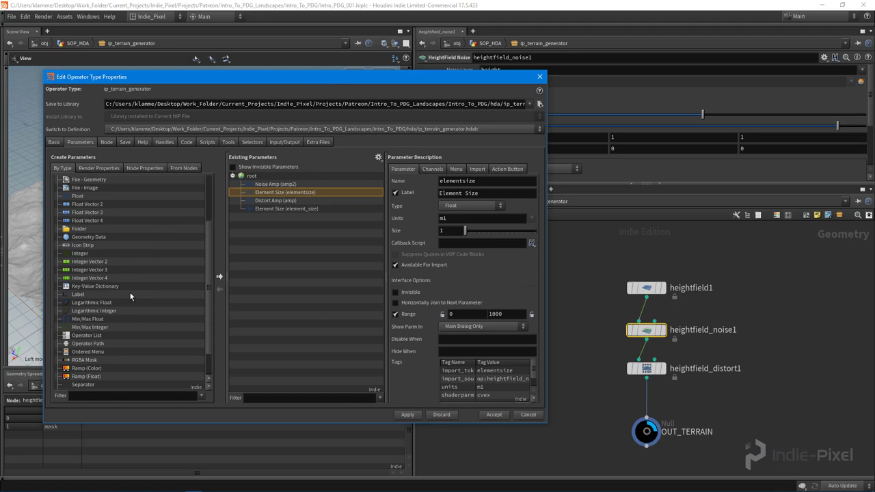
scroll("down", 3)
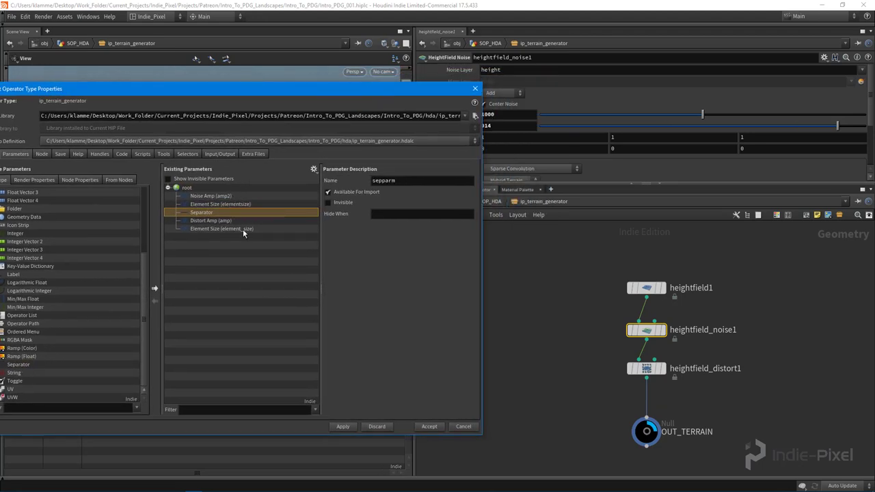
left_click(220, 203)
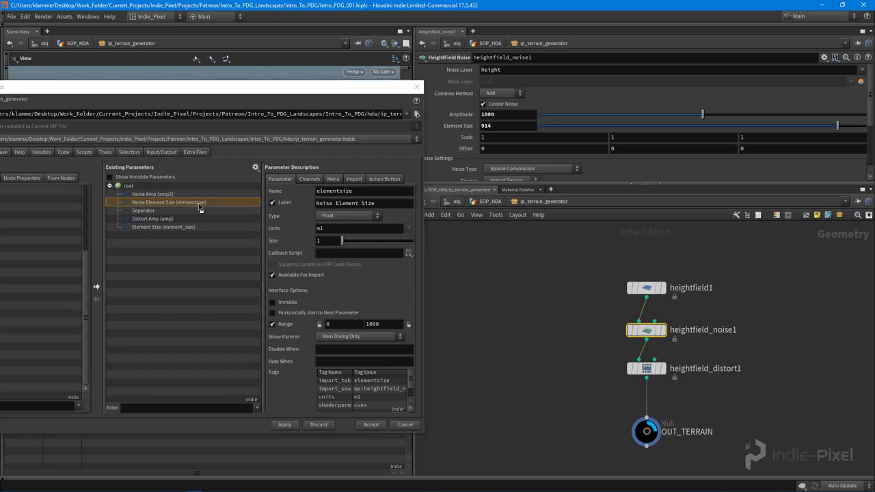
left_click(142, 211)
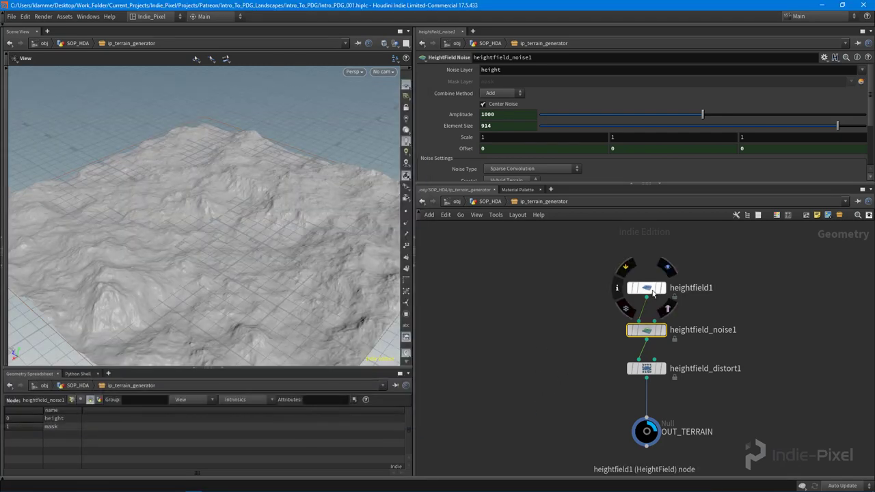
Set heightfield1's Grid Spacing to 2 and return to the /obj network level.
left_click(645, 287)
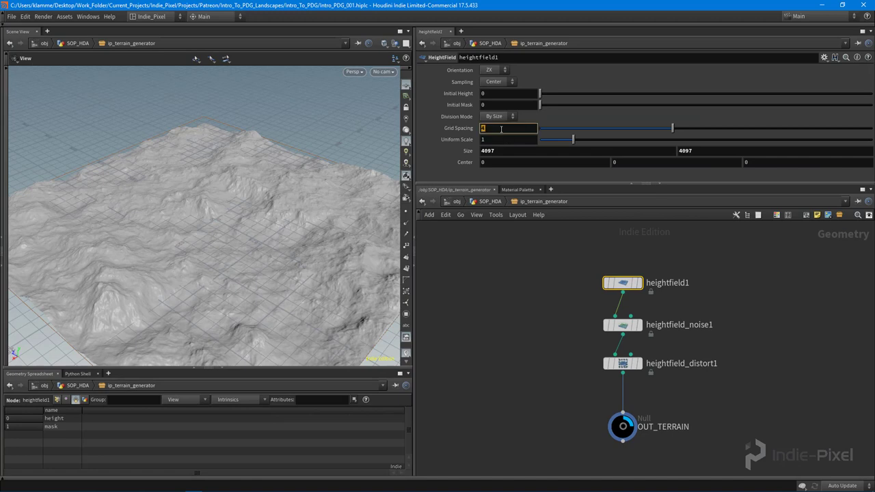
type("2")
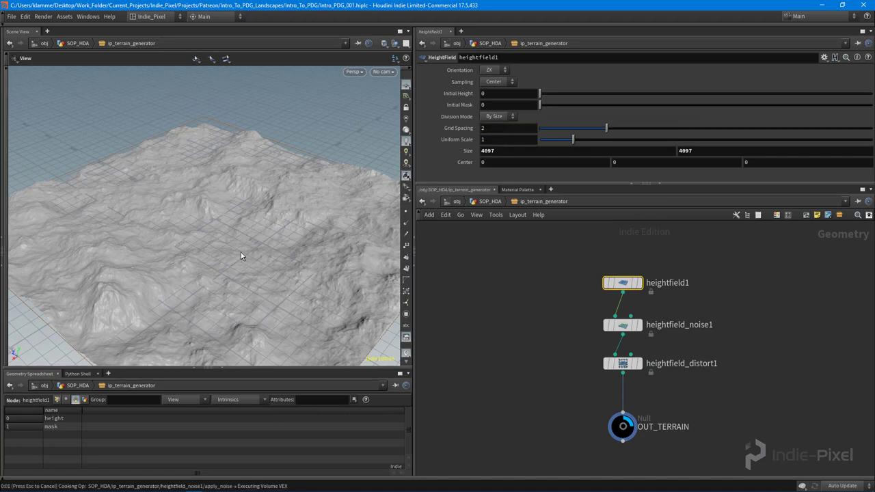
mouse_move(238, 251)
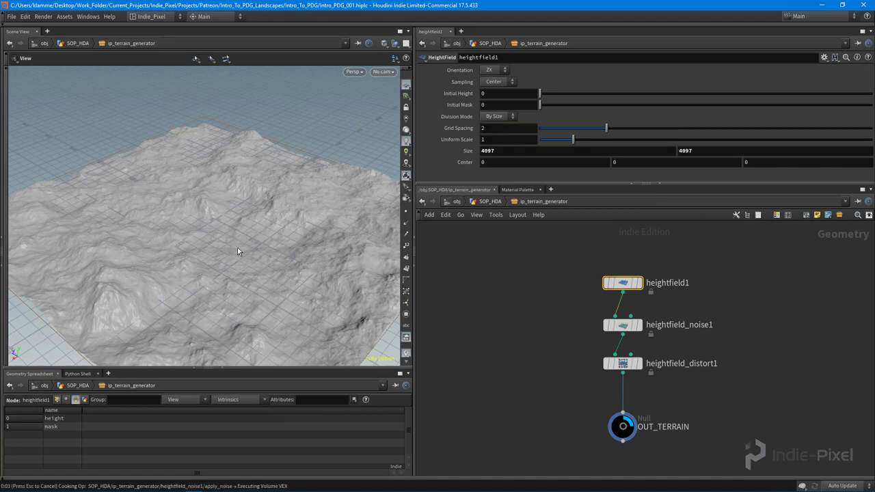
left_click_drag(238, 251, 258, 246)
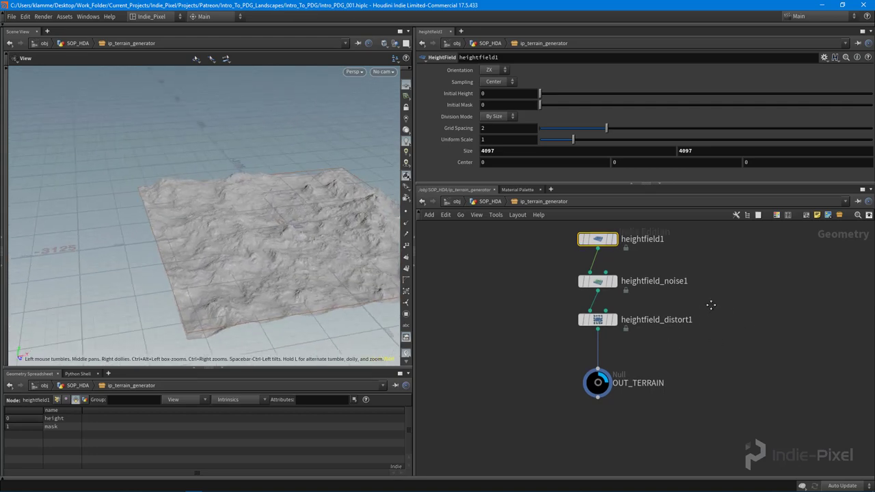
key("u")
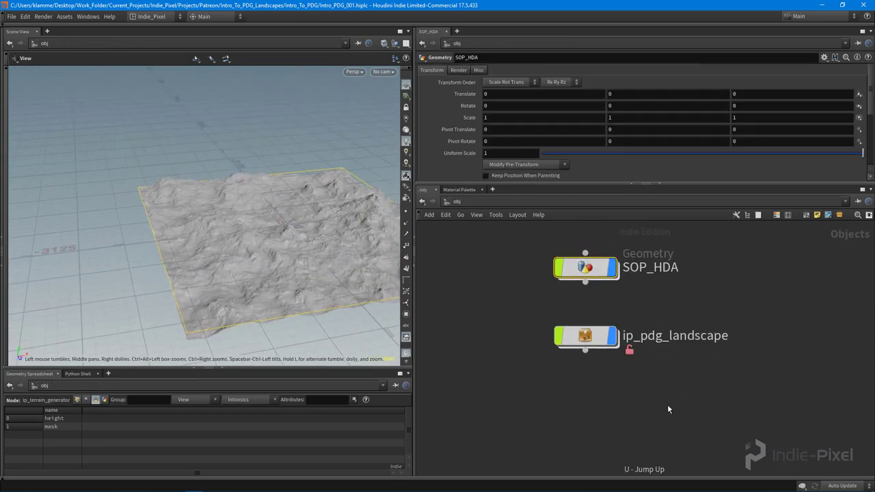
Inside landscape_pipeline, replace the my_wedge node with a new HDA Processor.
double_click(585, 335)
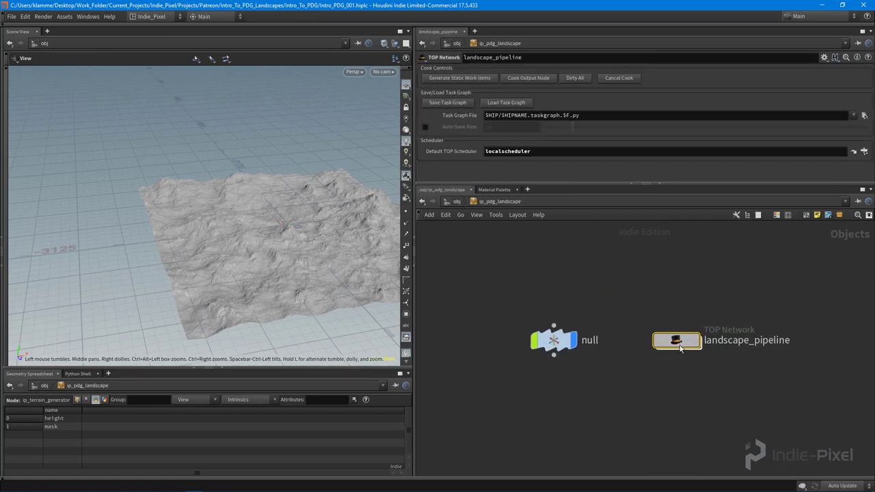
double_click(676, 339)
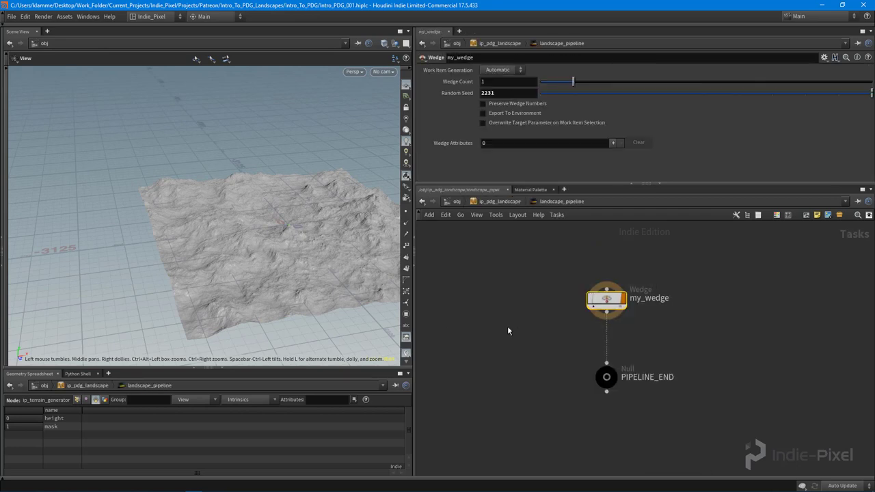
left_click(607, 377)
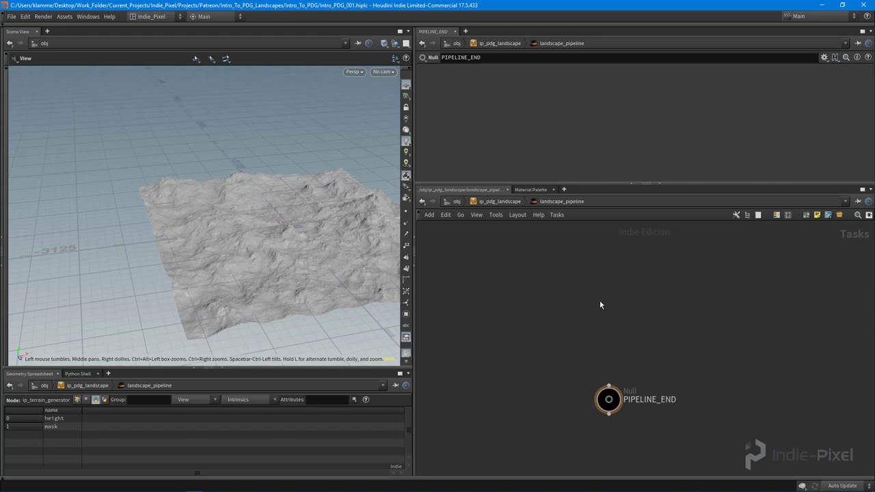
key("Tab")
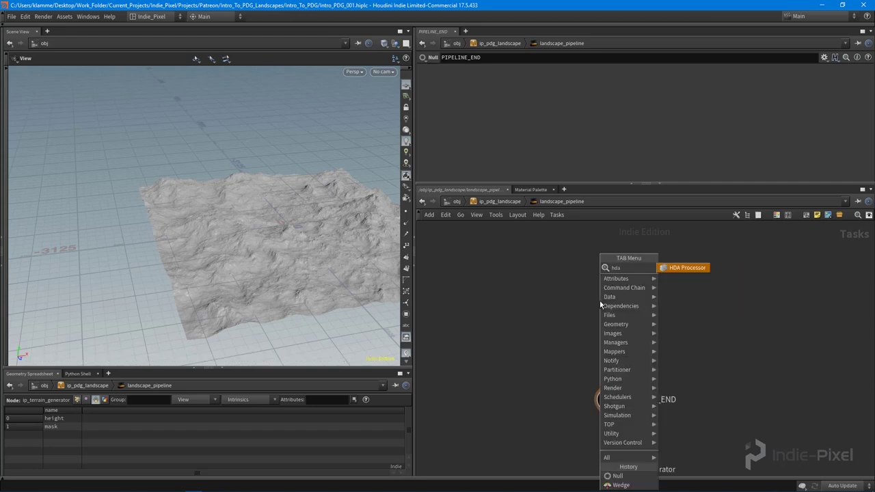
left_click(684, 266)
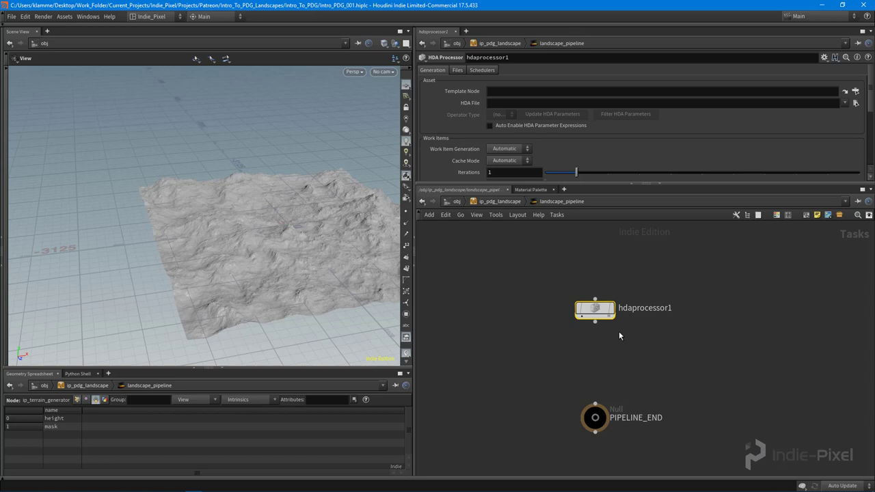
Point hdaprocessor1 at $JOB/hda/ip_terrain_generator.hdalc and wire it into PIPELINE_END.
left_click(663, 103)
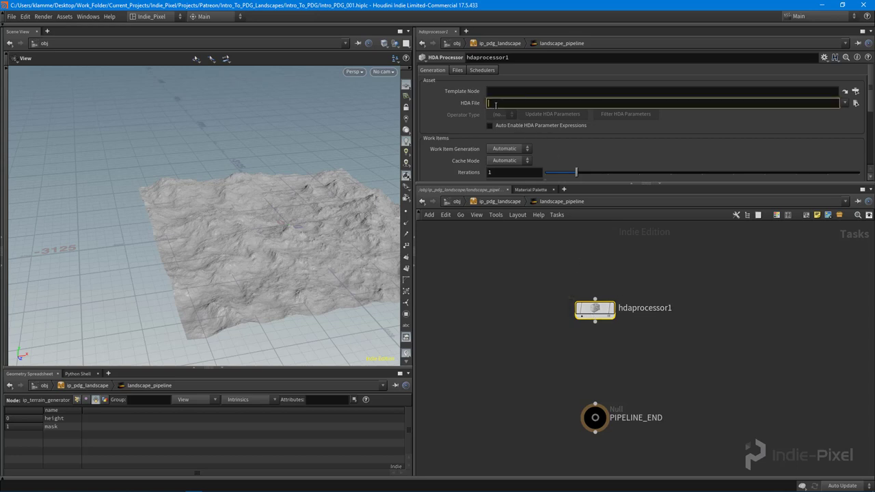
mouse_move(593, 309)
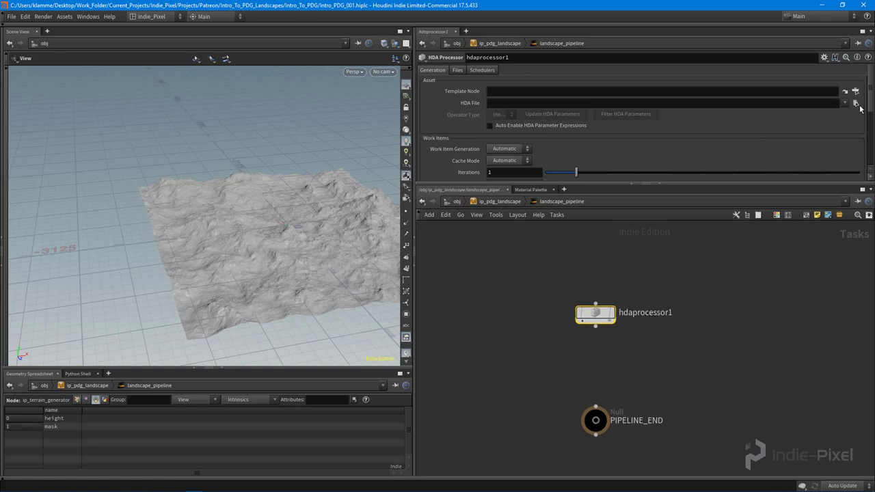
left_click(855, 102)
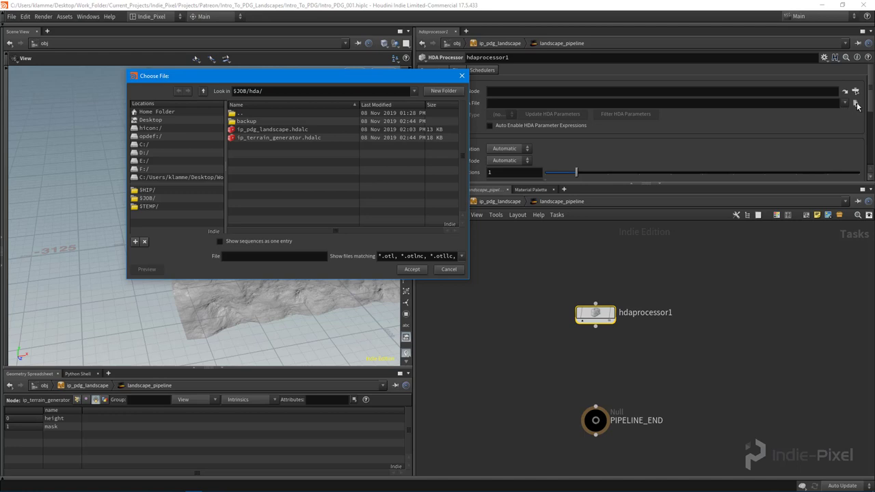
mouse_move(273, 140)
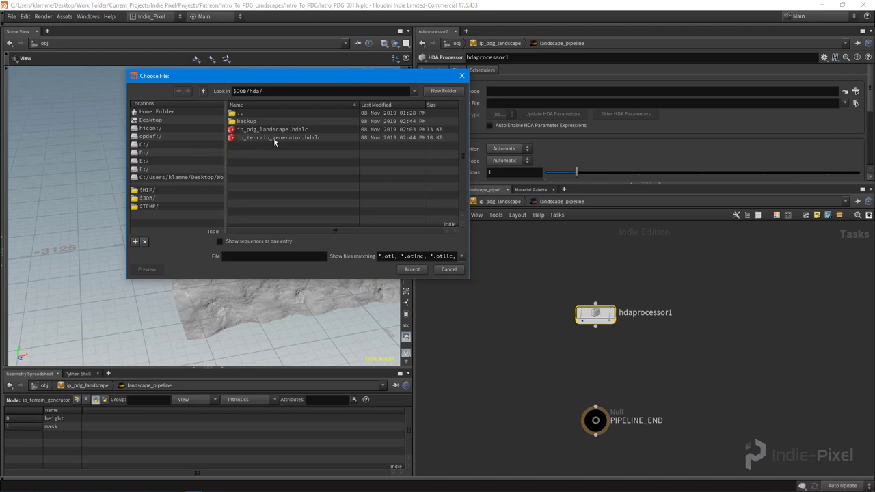
left_click(411, 268)
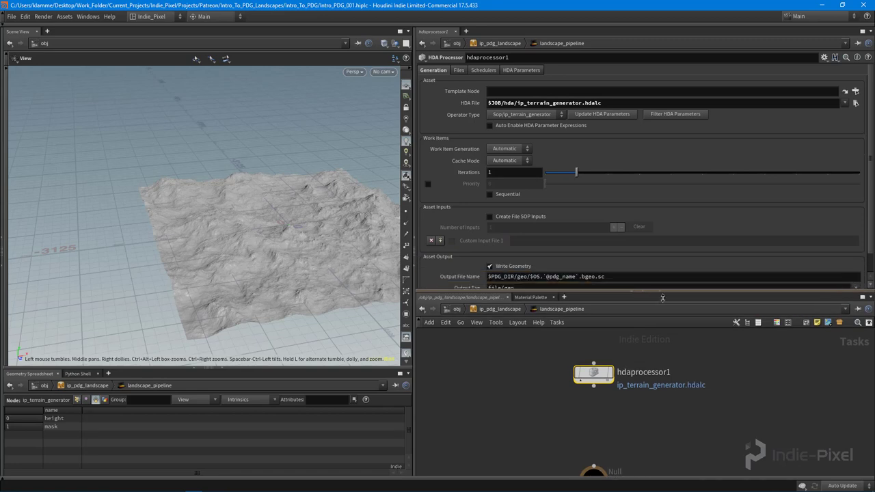
left_click_drag(648, 298, 647, 338)
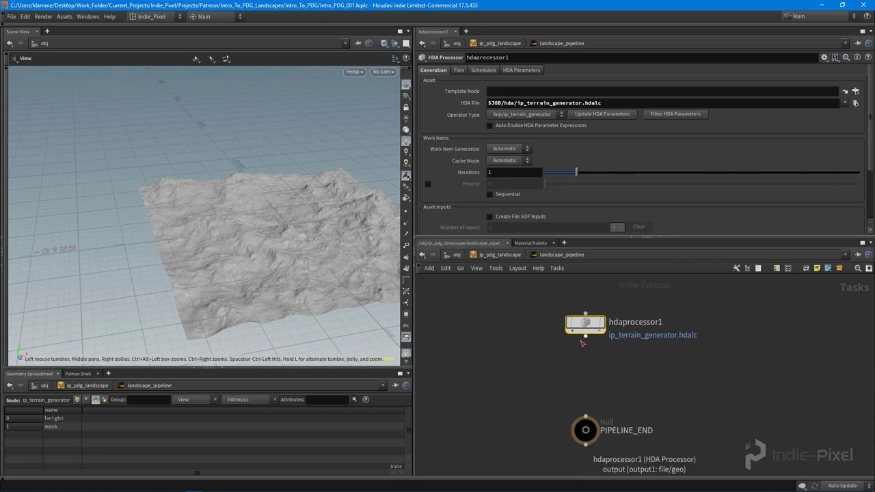
left_click(585, 323)
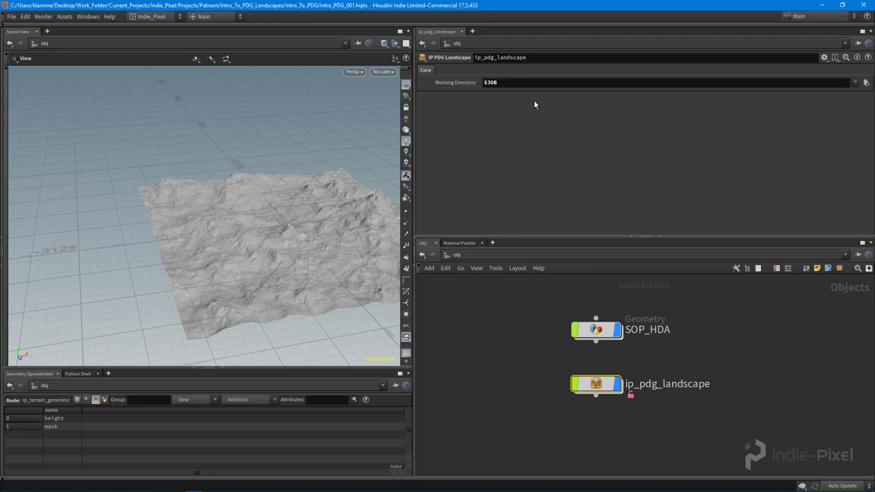
mouse_move(640, 96)
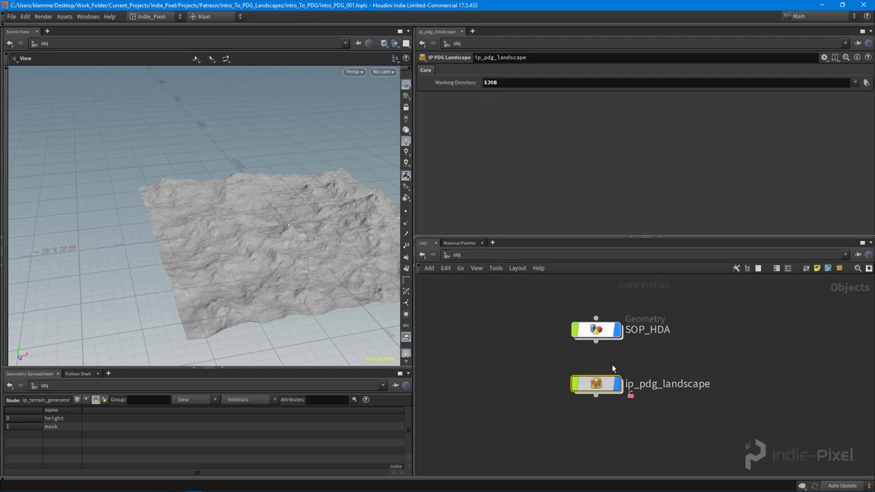
Dive back through ip_pdg_landscape into the landscape_pipeline TOP network.
double_click(596, 383)
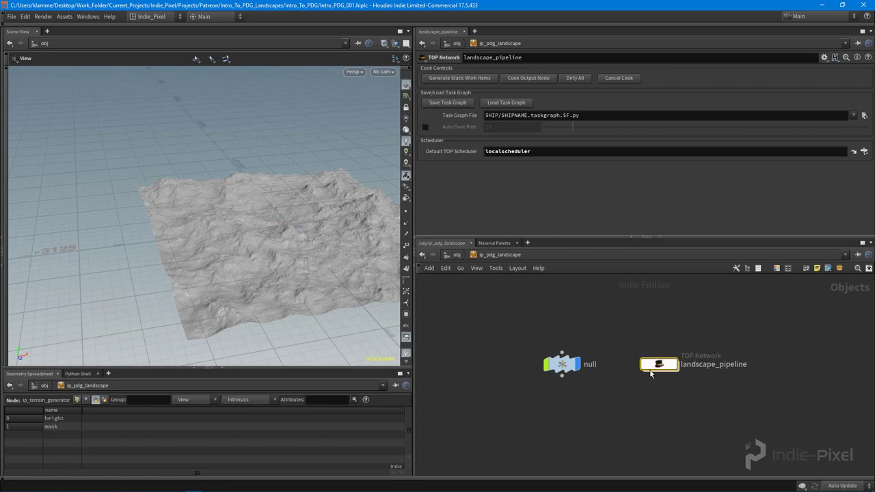
double_click(659, 363)
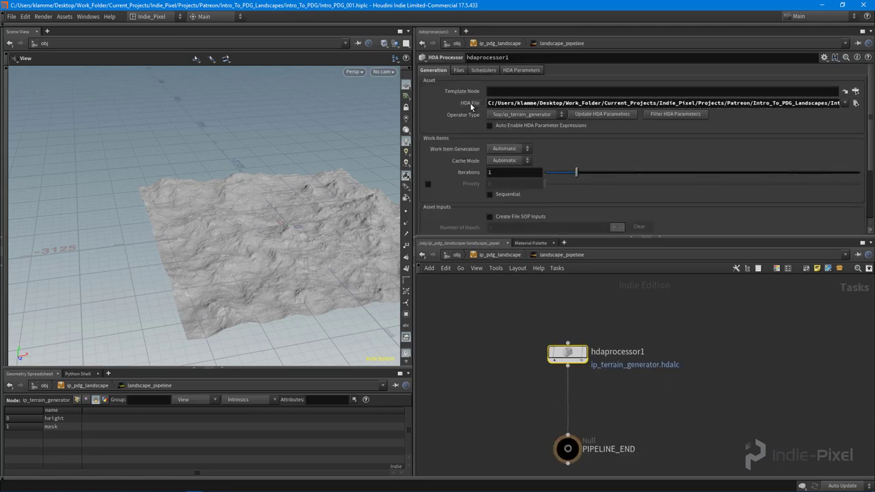
mouse_move(470, 104)
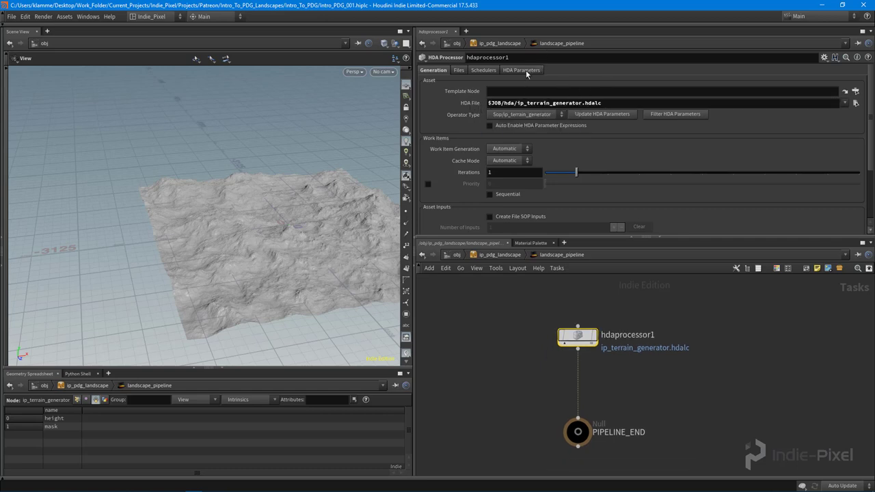
left_click(520, 70)
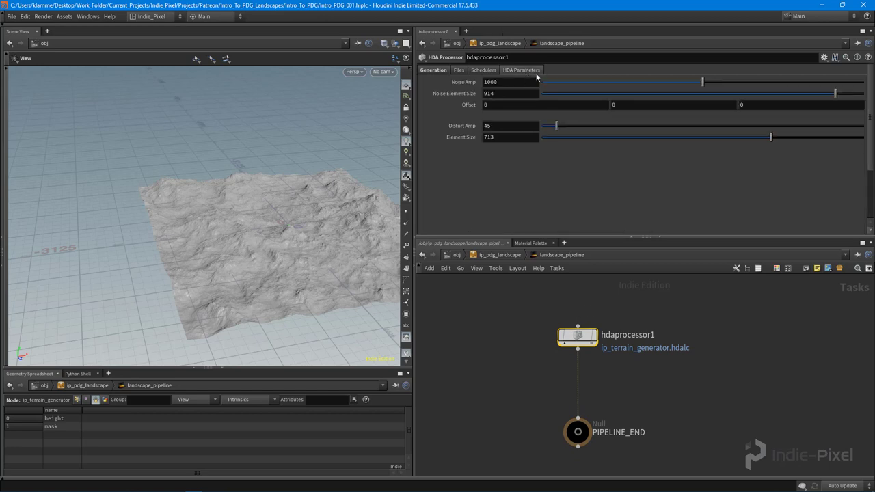
mouse_move(571, 156)
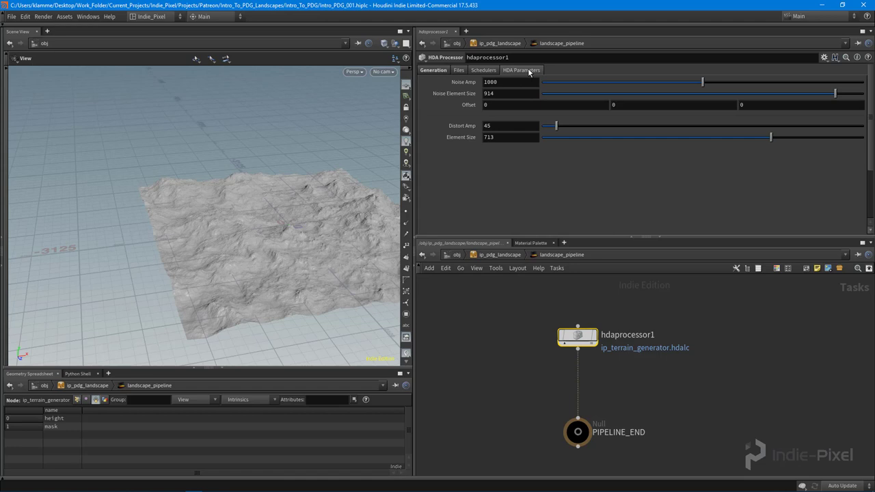
left_click(521, 69)
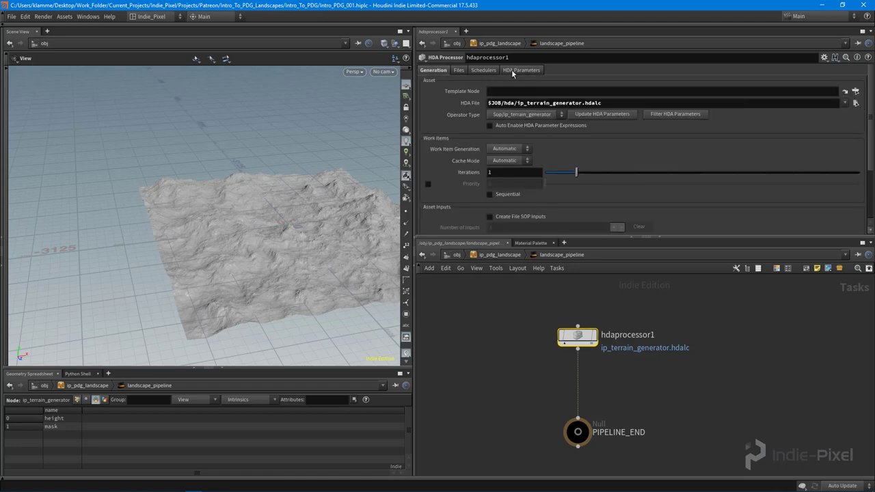
left_click(520, 69)
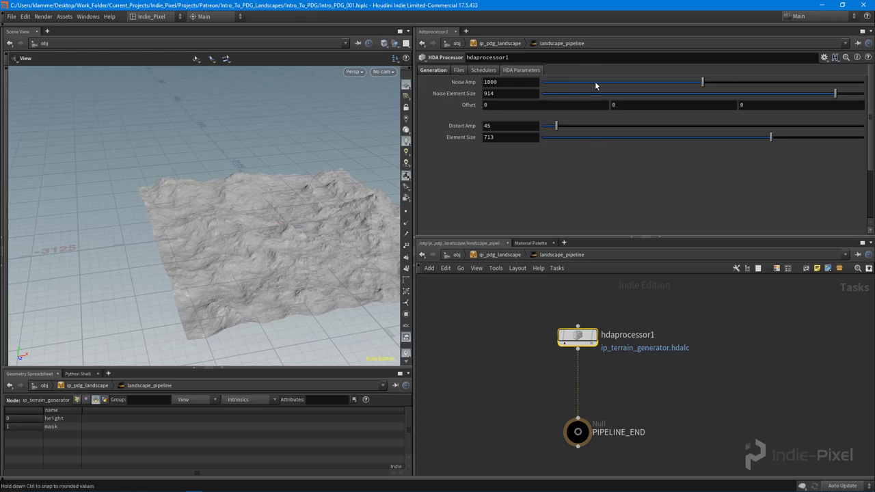
mouse_move(606, 253)
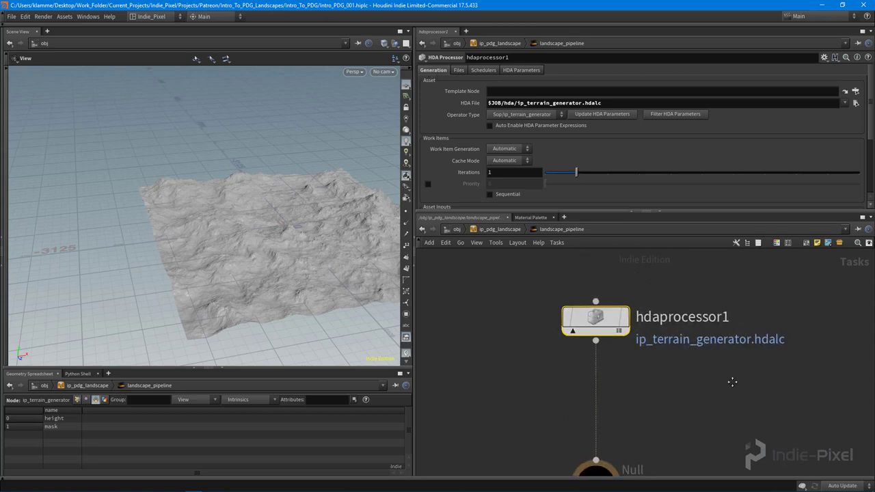
Cook hdaprocessor1 and move its hdaprocessor10 task info window aside.
right_click(596, 317)
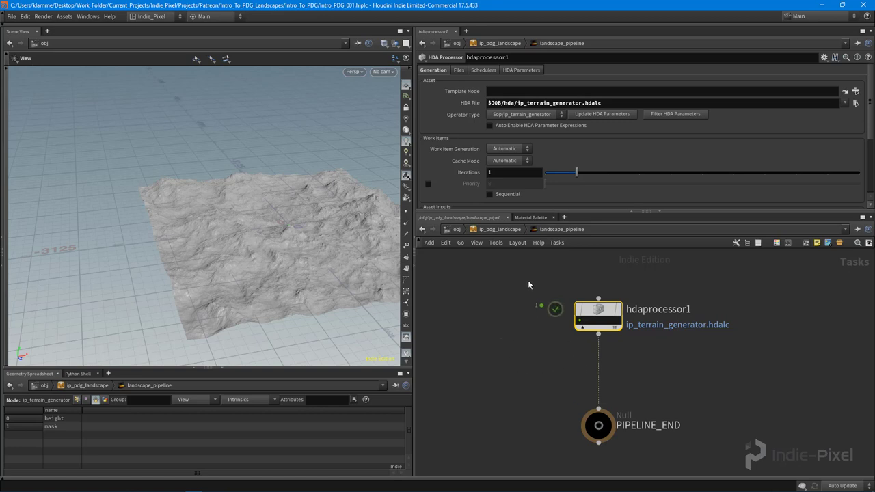
mouse_move(662, 297)
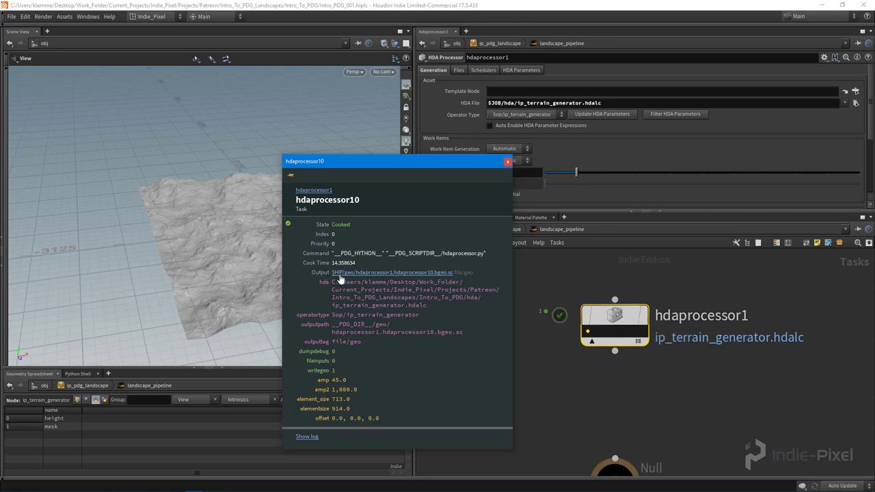
mouse_move(443, 276)
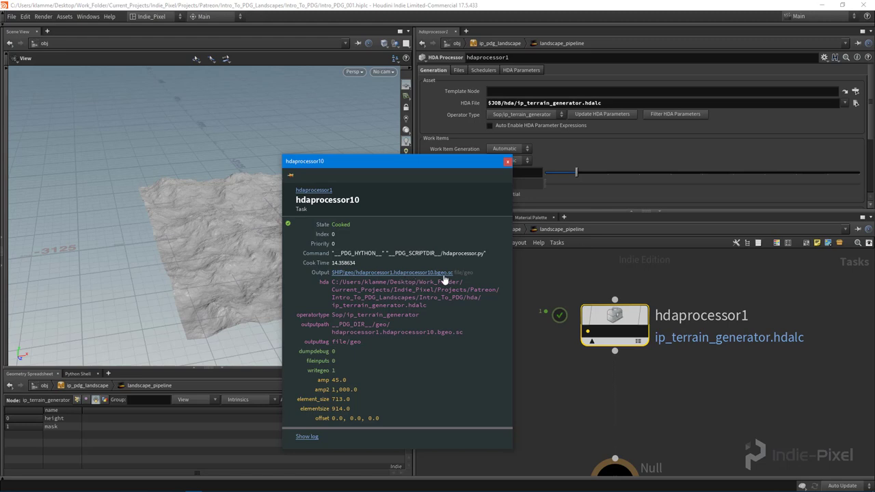
left_click_drag(396, 162, 371, 134)
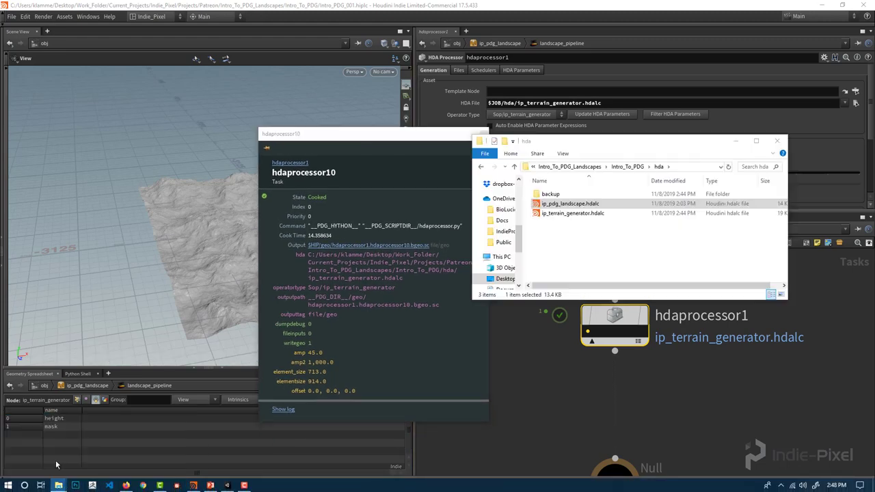
Browse to the Intro_To_PDG geo folder holding hdaprocessor1.hdaprocessor10.bgeo.sc.
left_click(625, 167)
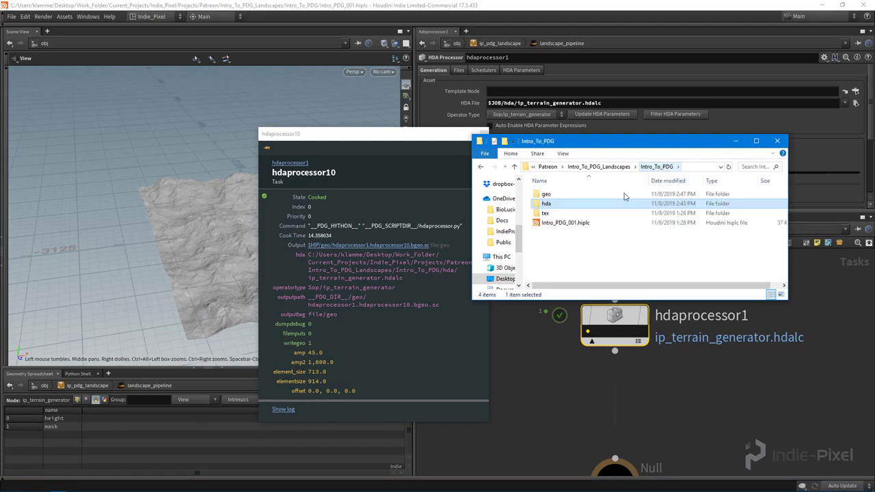
double_click(547, 194)
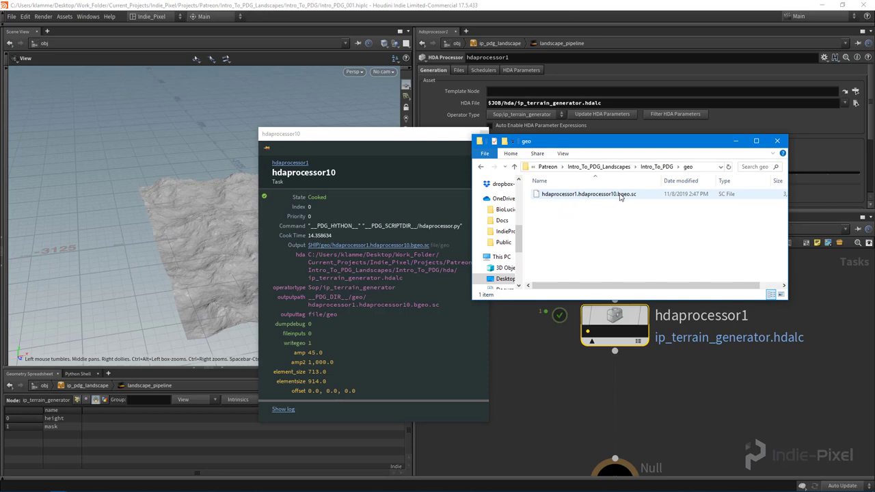
mouse_move(622, 197)
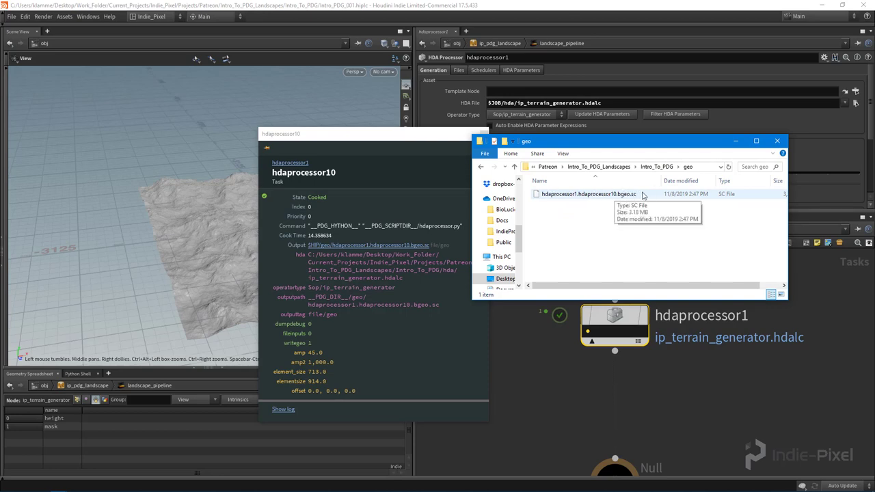
mouse_move(592, 210)
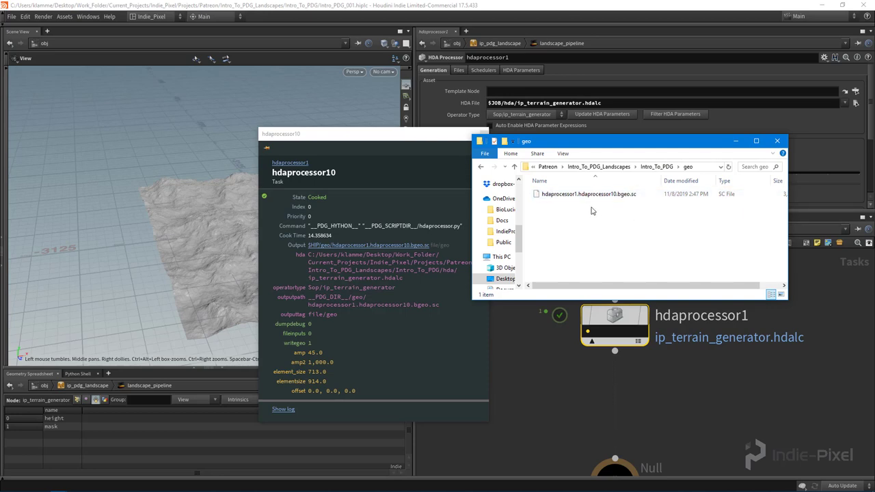
mouse_move(622, 159)
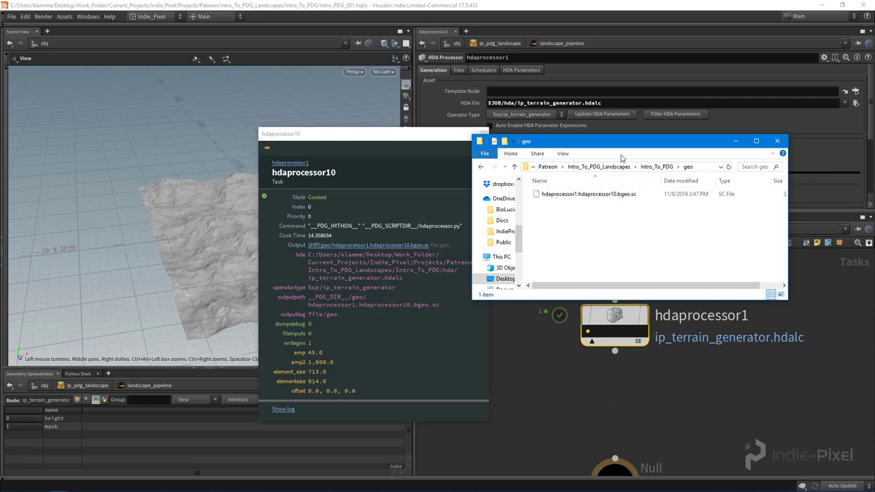
left_click_drag(622, 141, 205, 139)
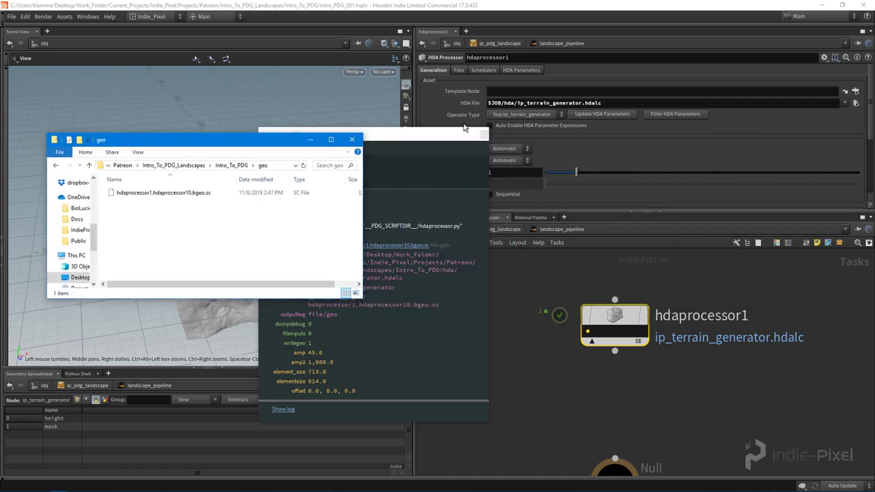
mouse_move(464, 135)
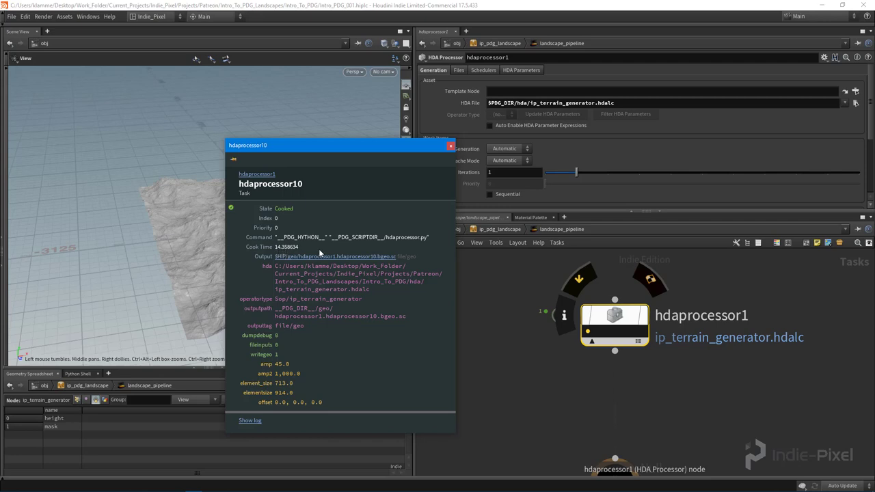
mouse_move(273, 344)
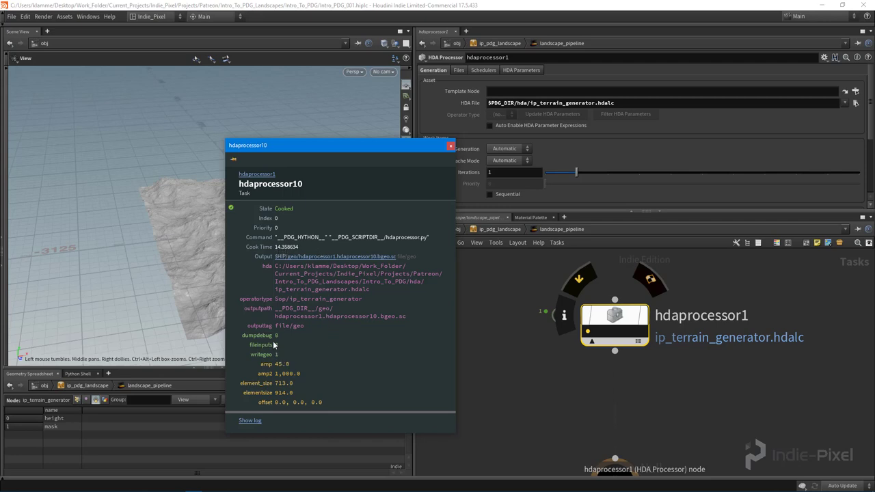
mouse_move(284, 363)
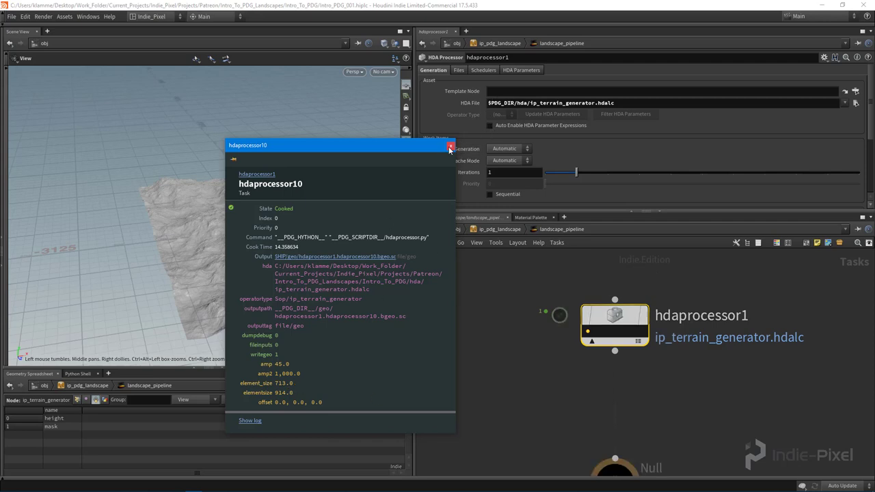
Close the hdaprocessor10 task info window.
left_click(450, 146)
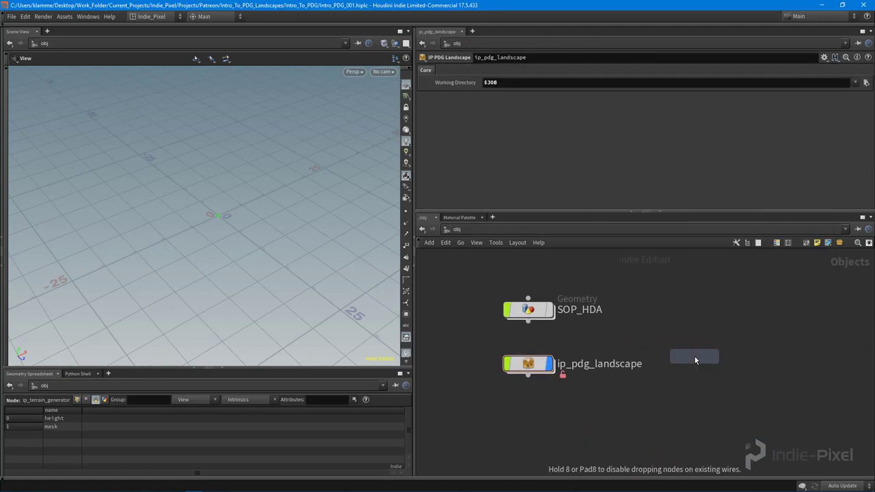
left_click(694, 355)
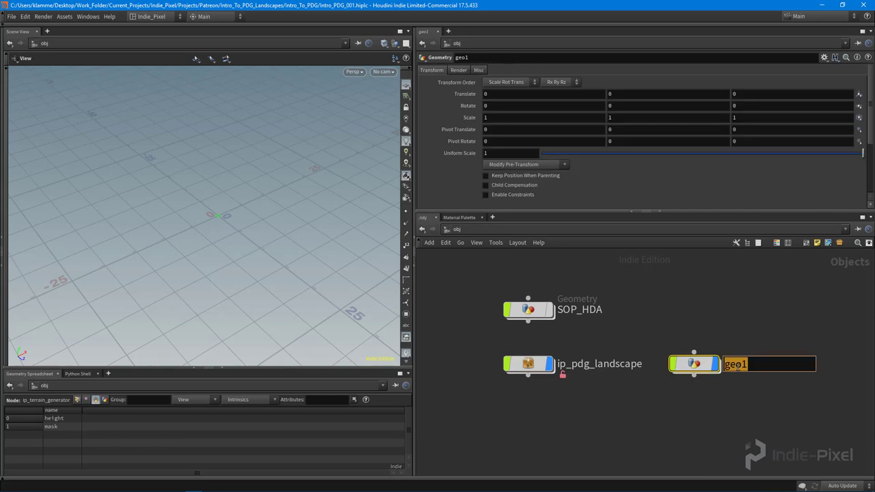
type("PDG_VIZ")
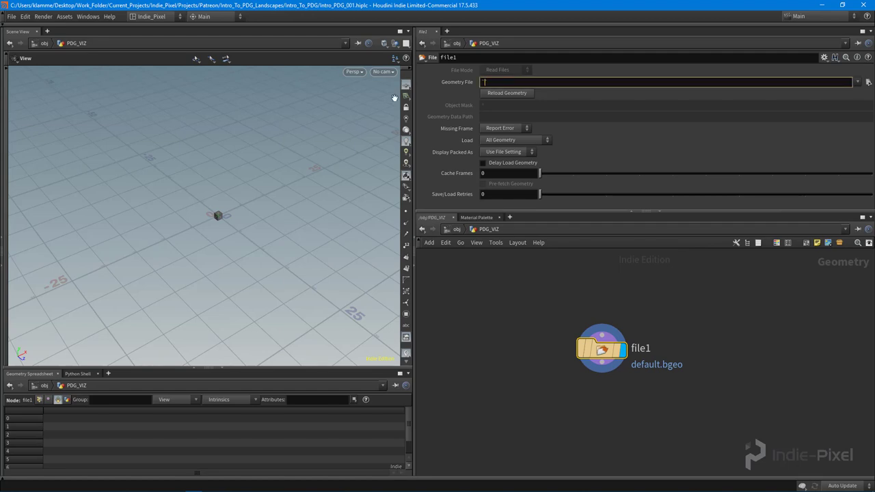
type("d")
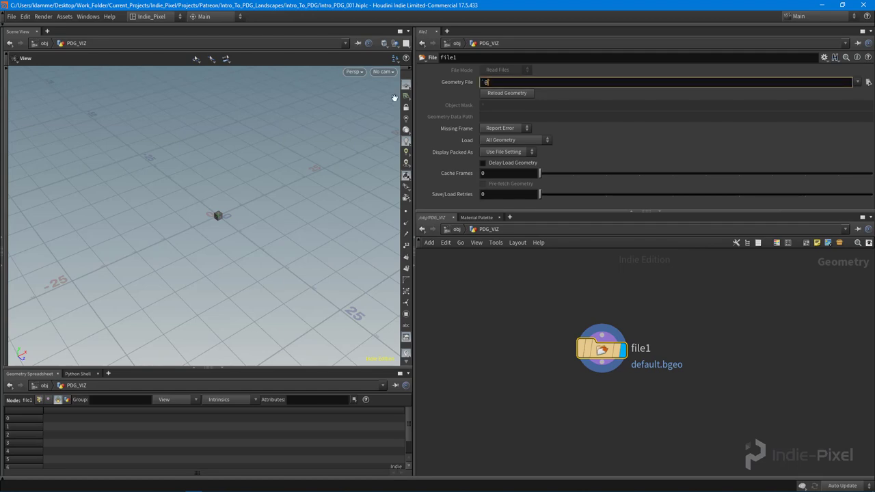
type("@pdg_outp")
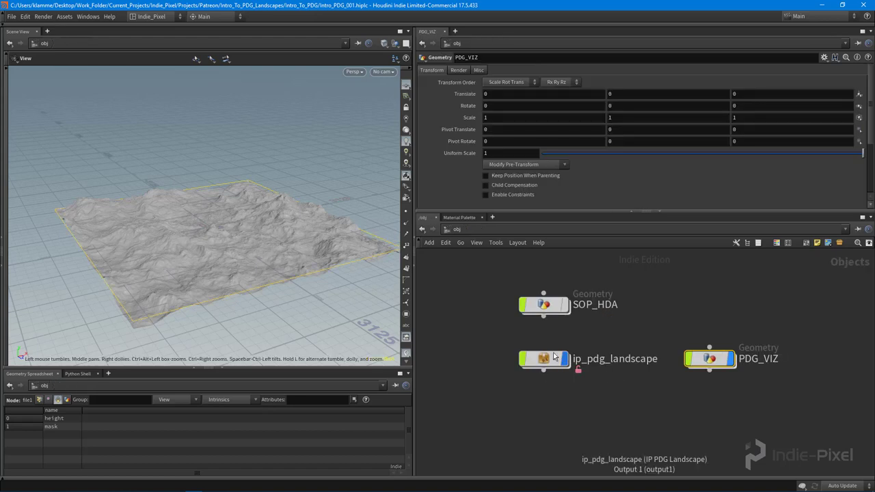
Return to landscape_pipeline and orbit the viewport around the cooked terrain.
double_click(544, 358)
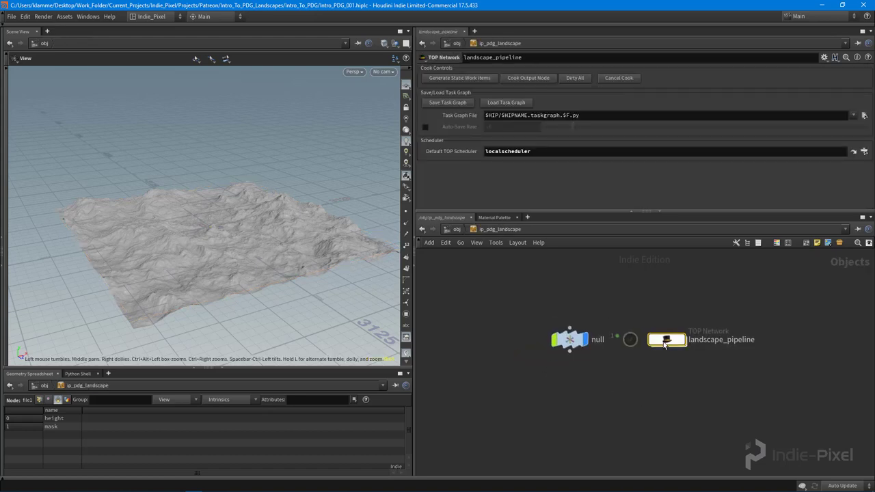
double_click(667, 339)
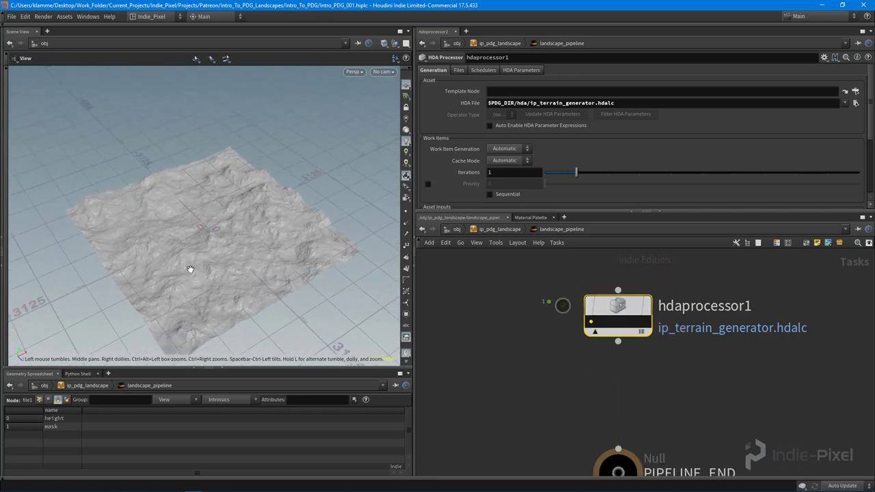
left_click_drag(191, 268, 315, 298)
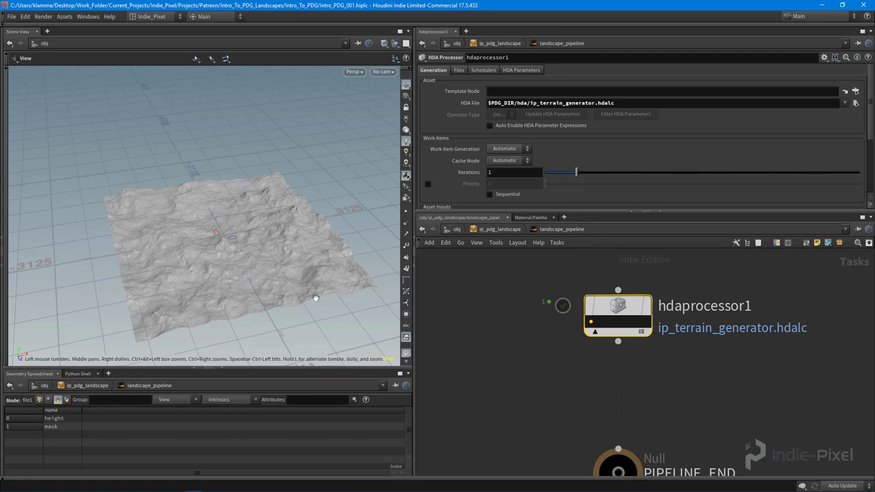
left_click_drag(315, 297, 197, 252)
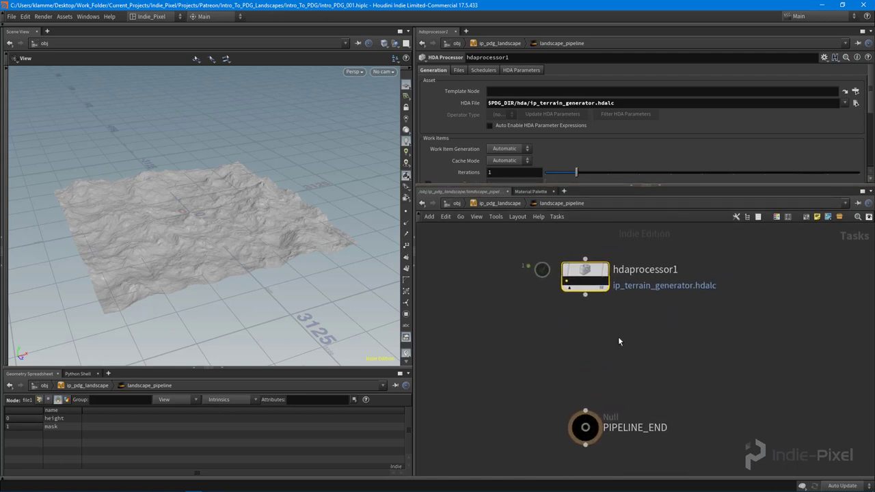
Rename the hdaprocessor1 node to terrain_generator.
double_click(645, 268)
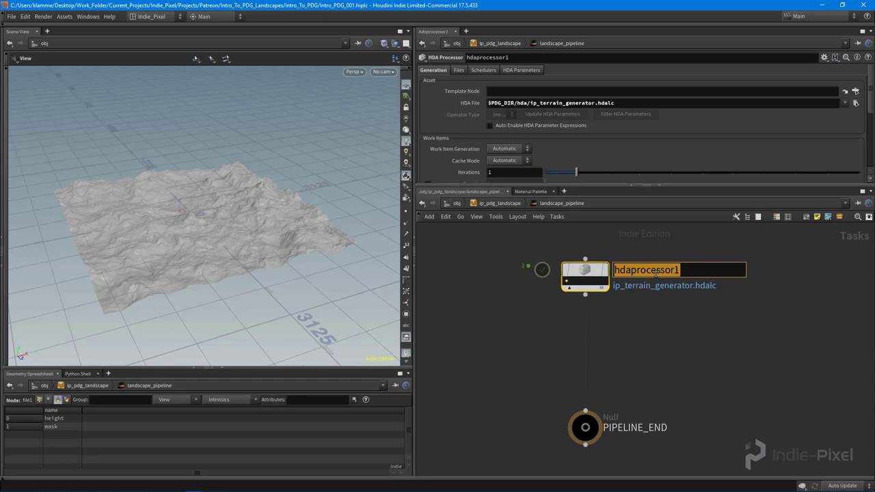
type("terrain_generator")
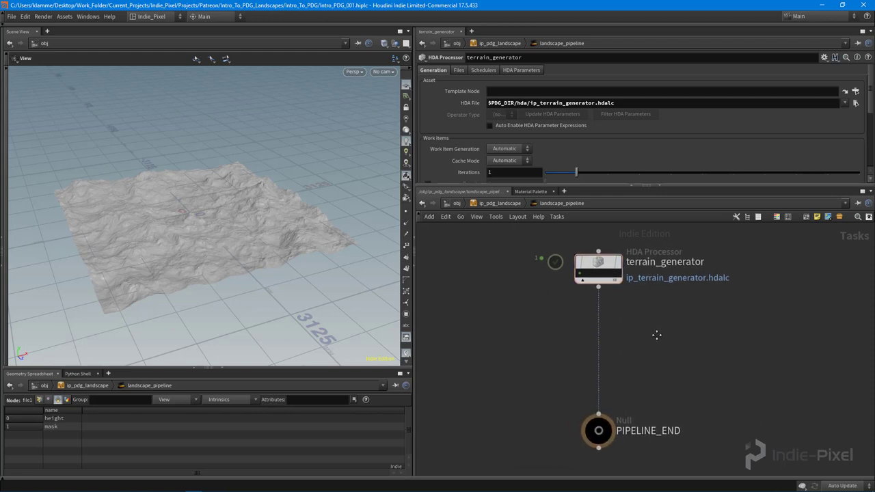
mouse_move(653, 342)
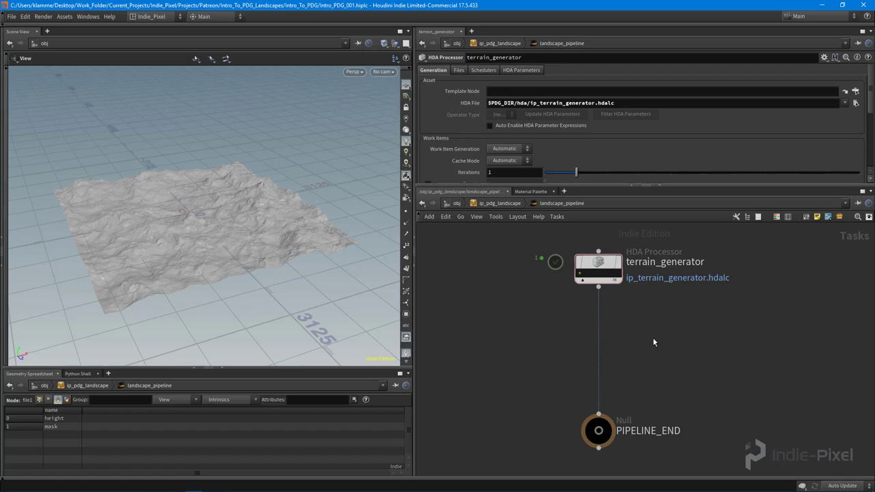